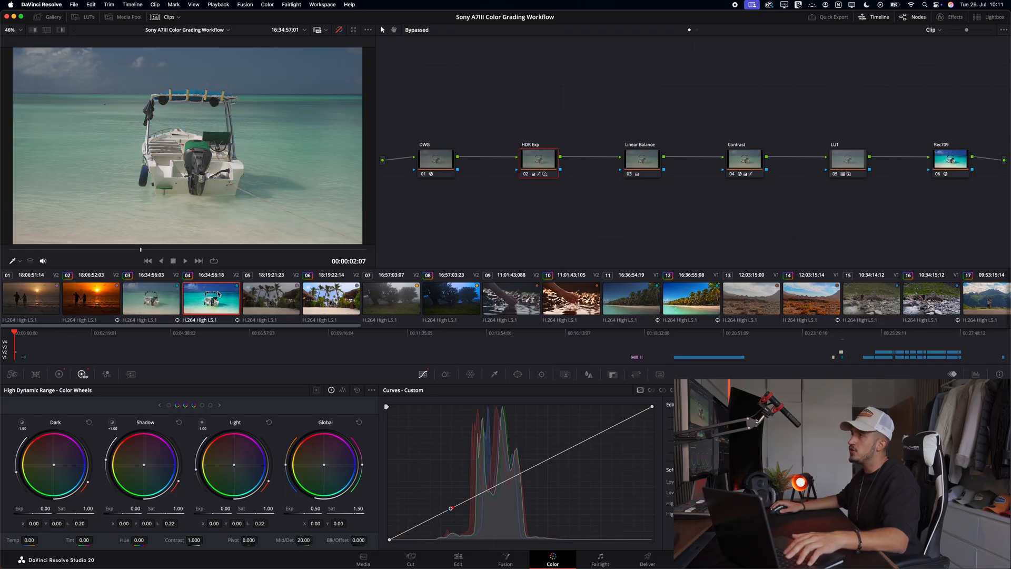
Compare grades of the palm-beach, foggy forest, hand-in-water, sunset couple and boat clips
click(331, 298)
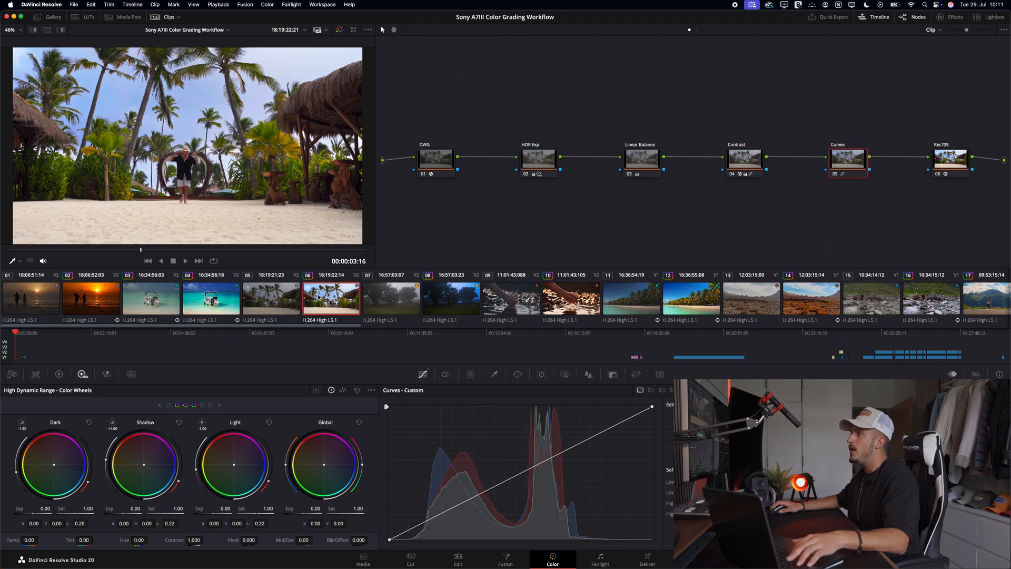
click(450, 299)
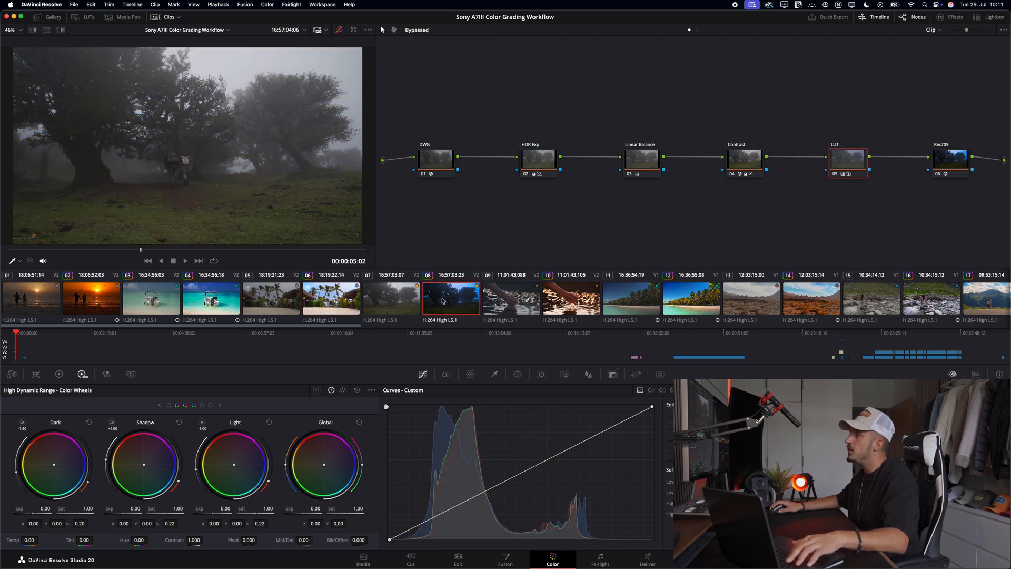
click(570, 299)
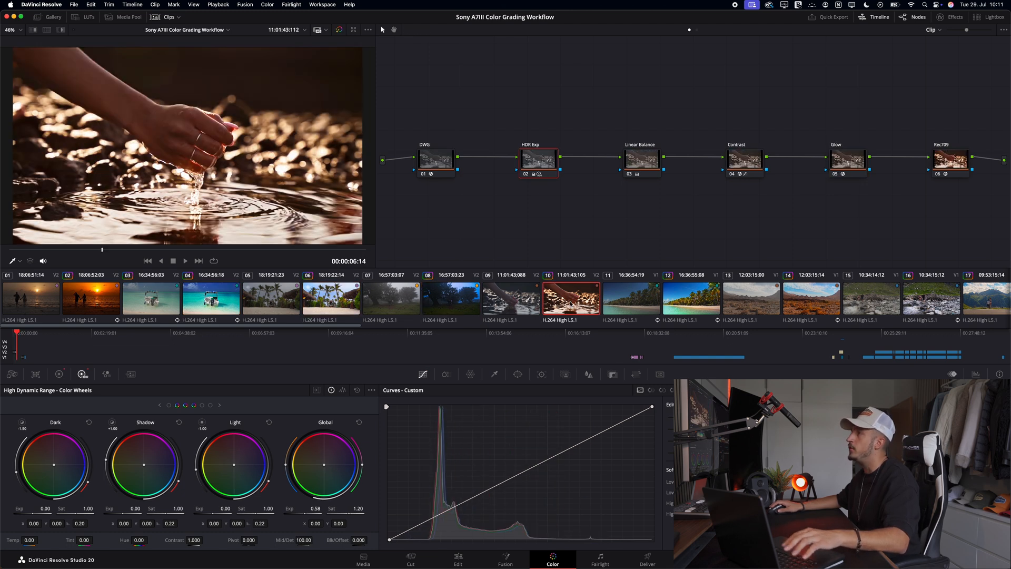
click(92, 298)
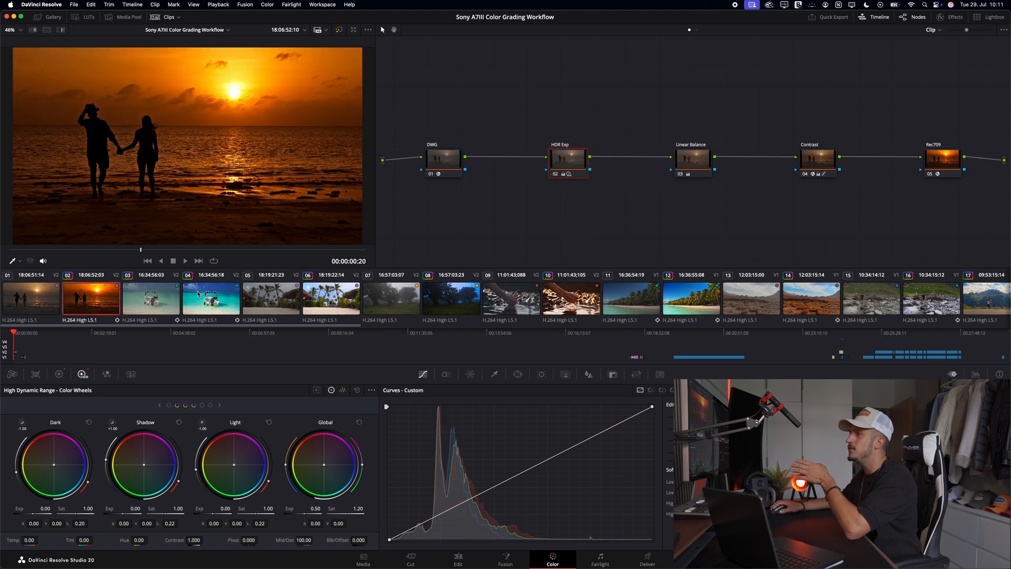
click(450, 298)
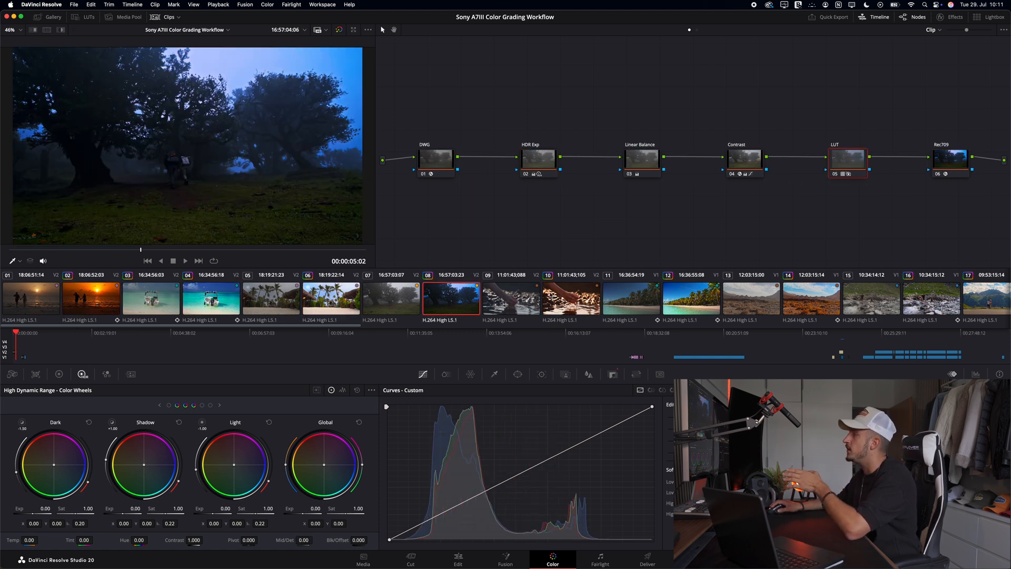
click(570, 298)
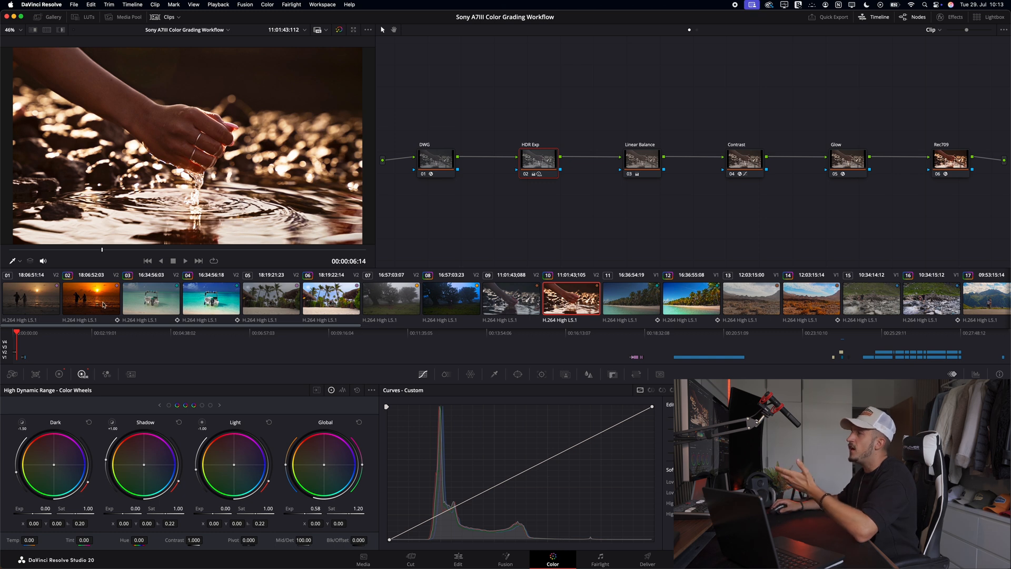
click(91, 298)
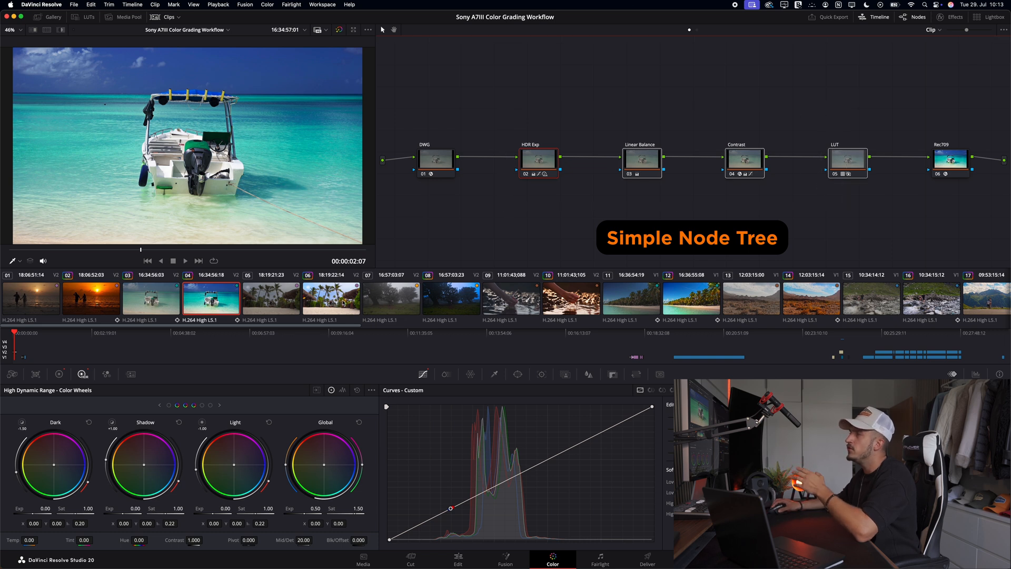
click(331, 298)
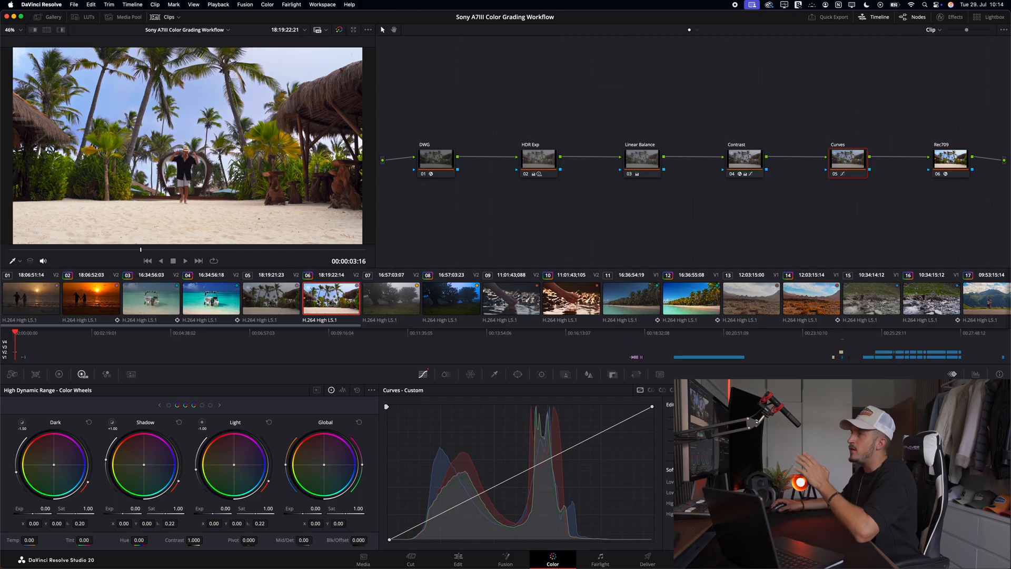
click(449, 298)
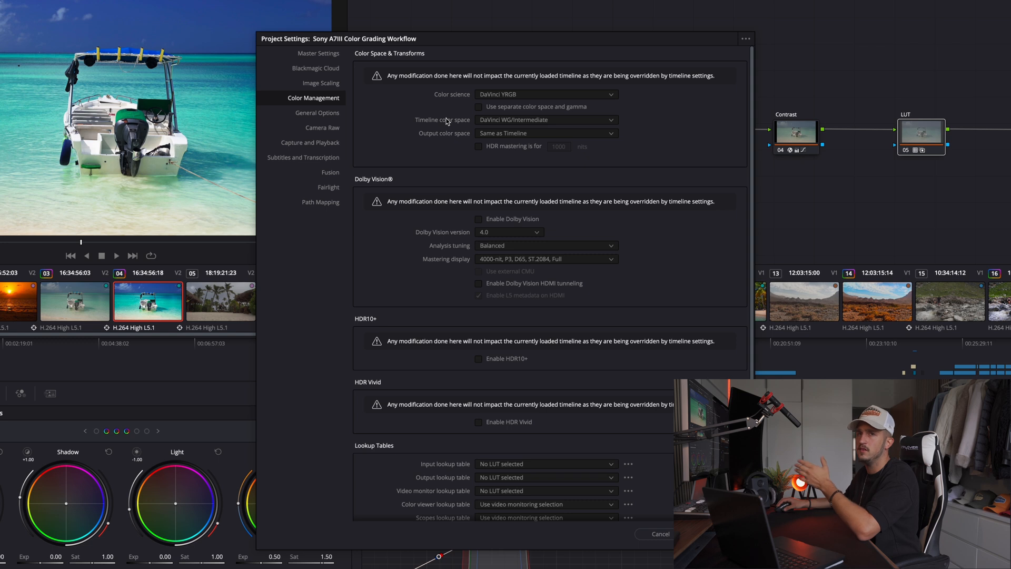
mouse_move(462, 143)
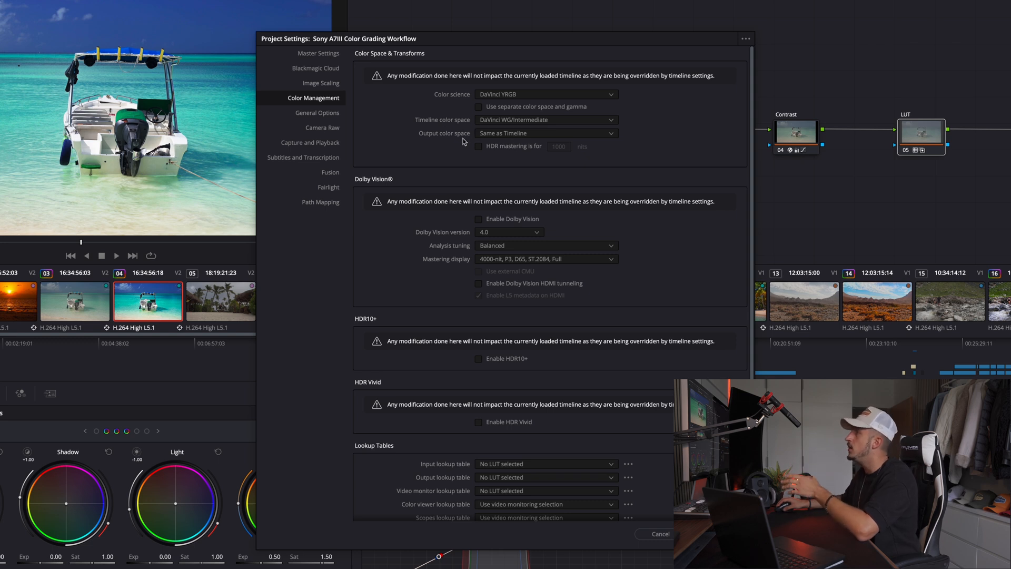
Set the project output colour space to Rec.709 Gamma 2.2
click(546, 132)
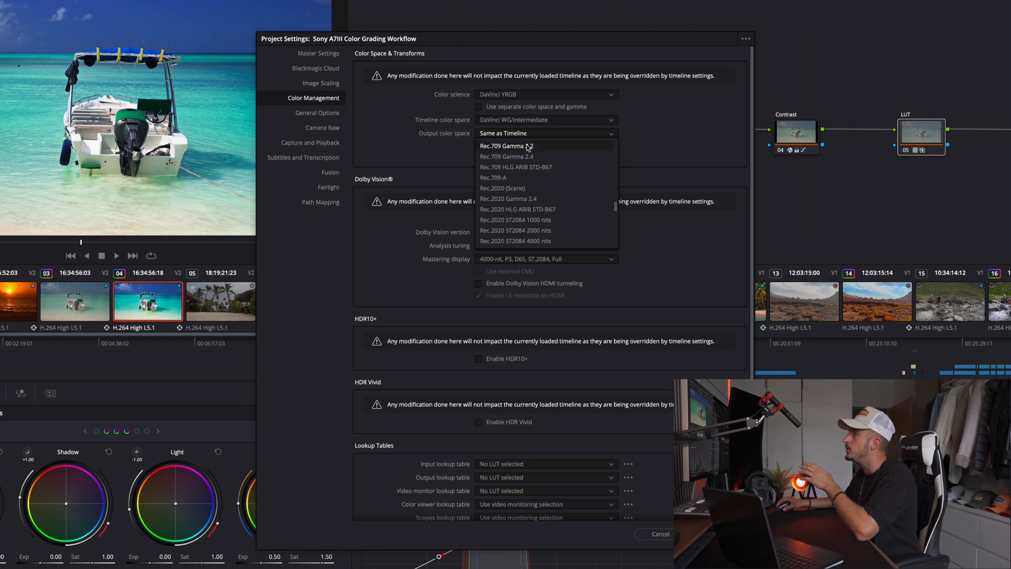
click(506, 145)
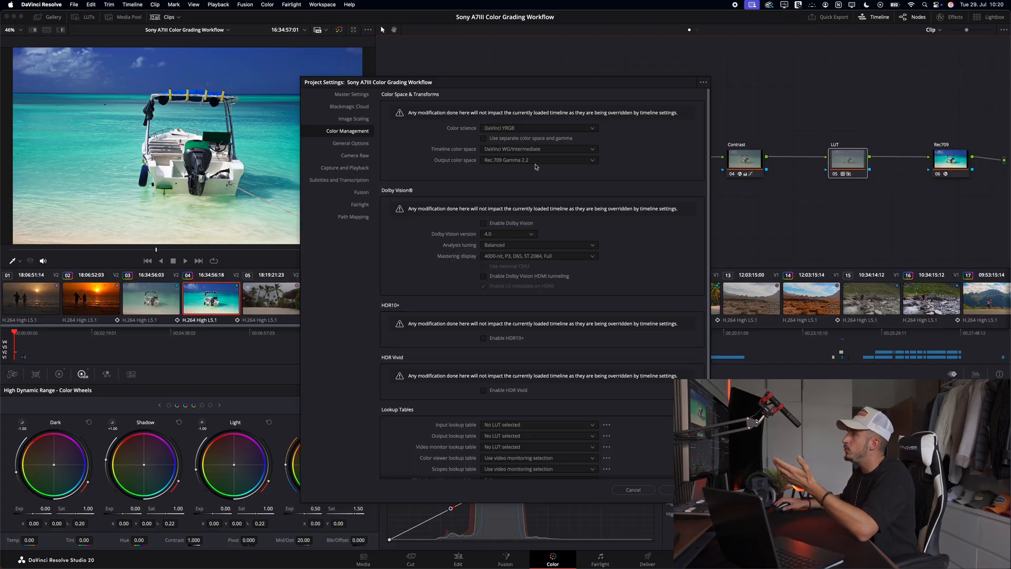
click(539, 161)
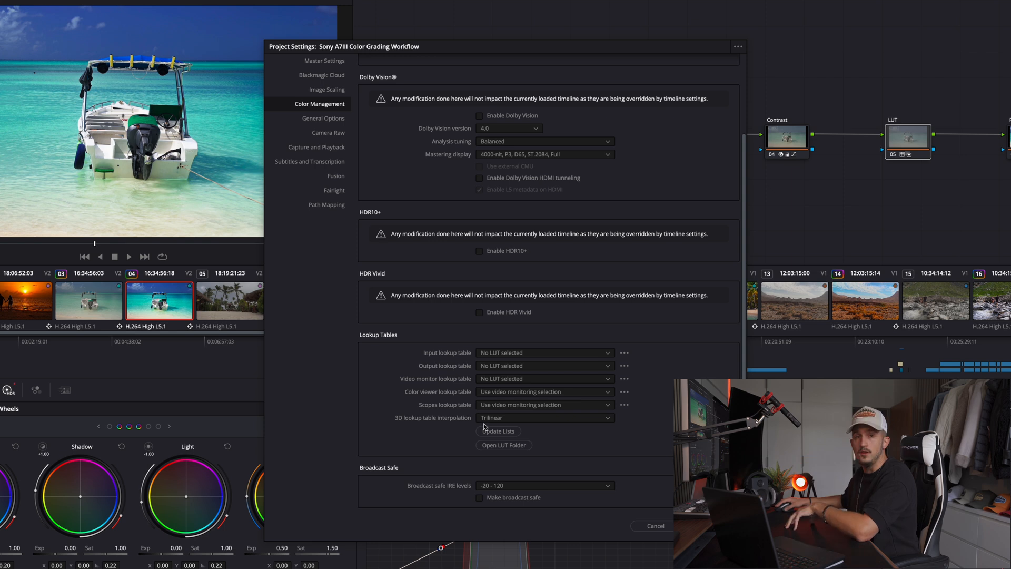
Switch 3D LUT interpolation to Tetrahedral and reconfirm Rec.709 Gamma 2.2 output
click(543, 417)
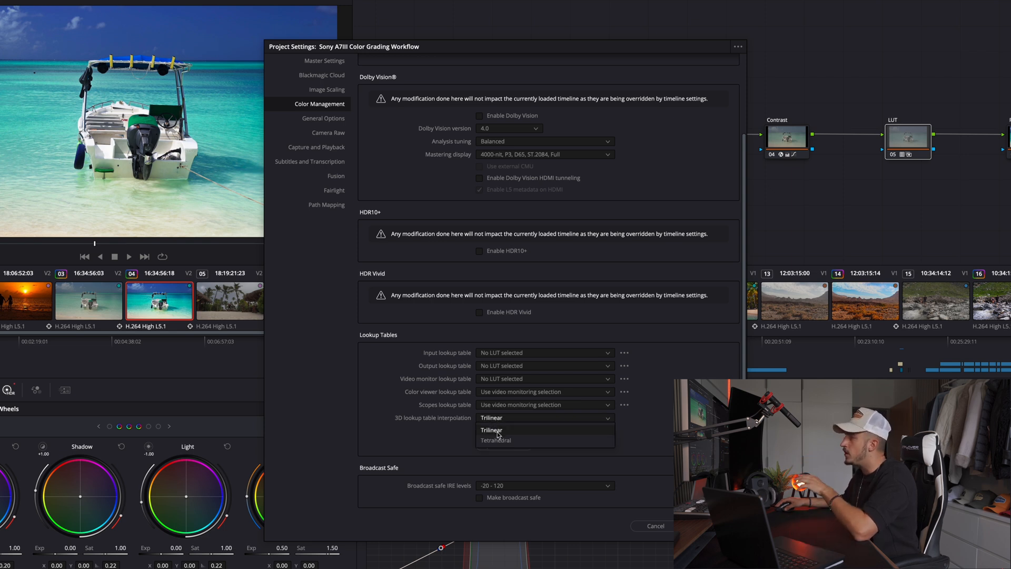
mouse_move(497, 440)
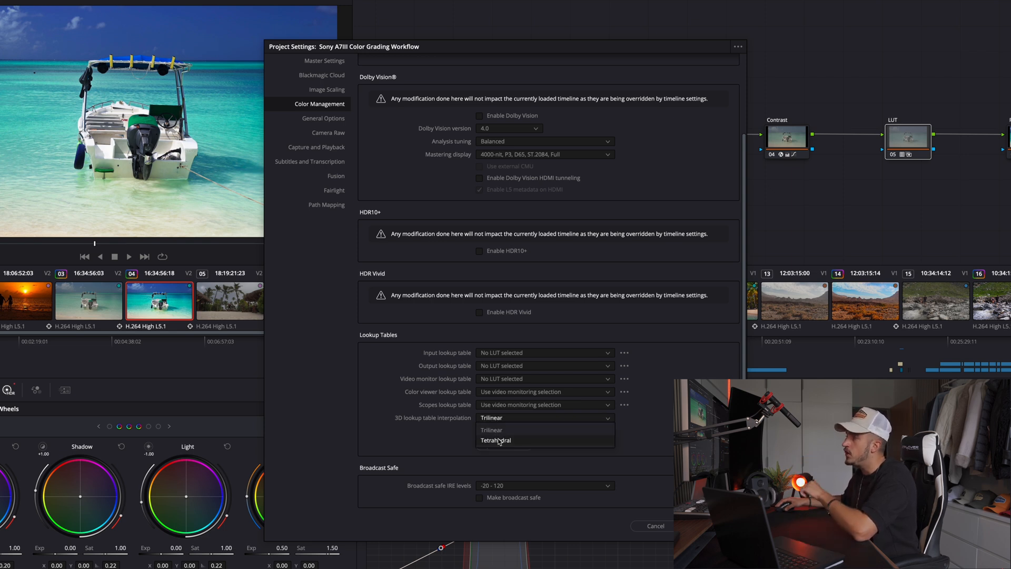
click(496, 440)
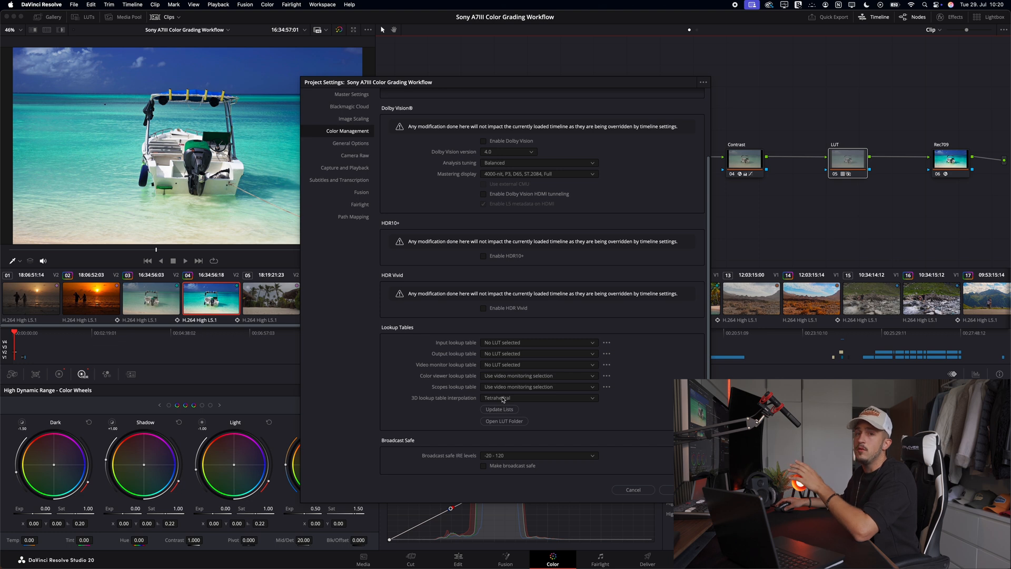
mouse_move(512, 401)
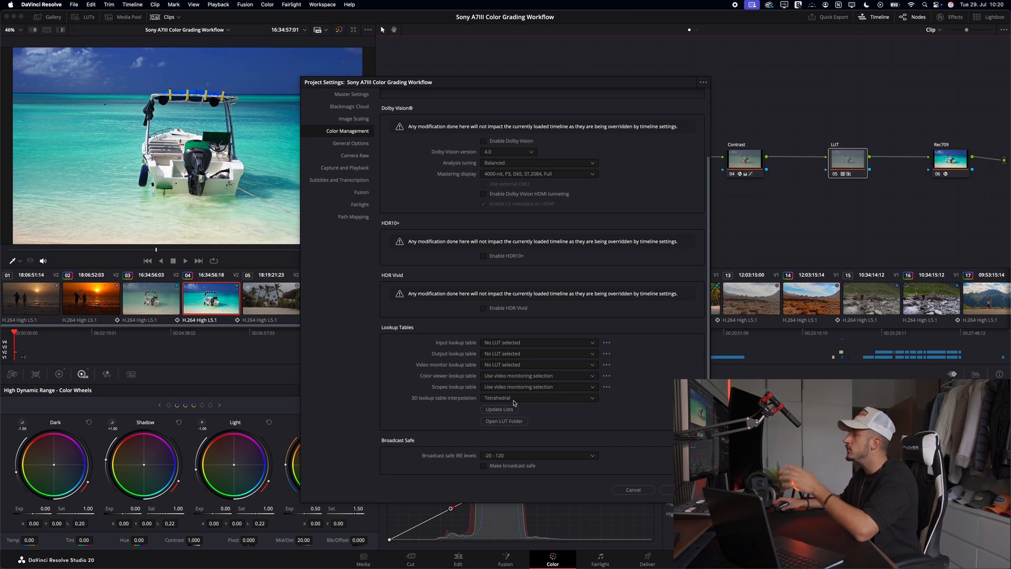
click(538, 397)
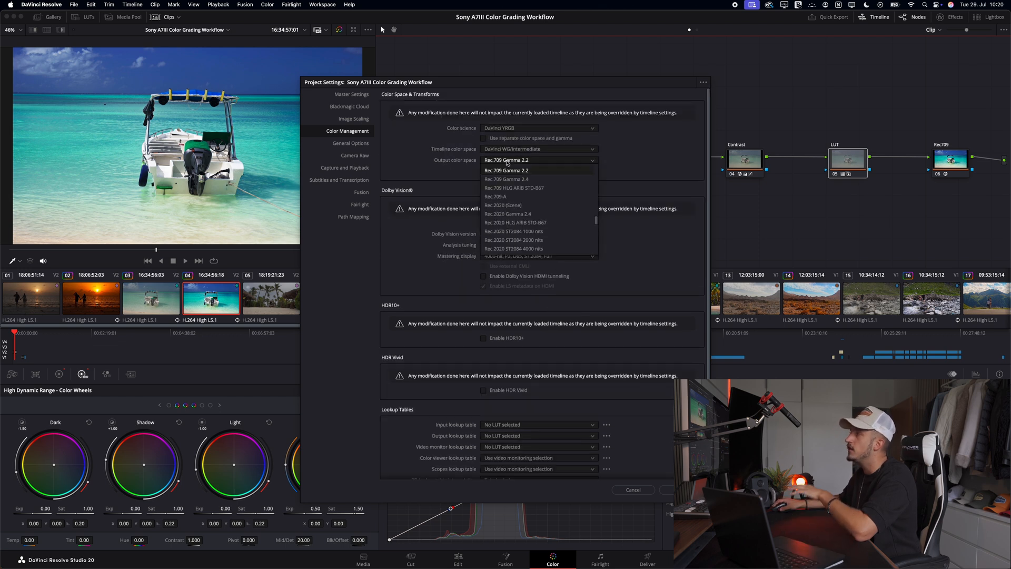
click(509, 170)
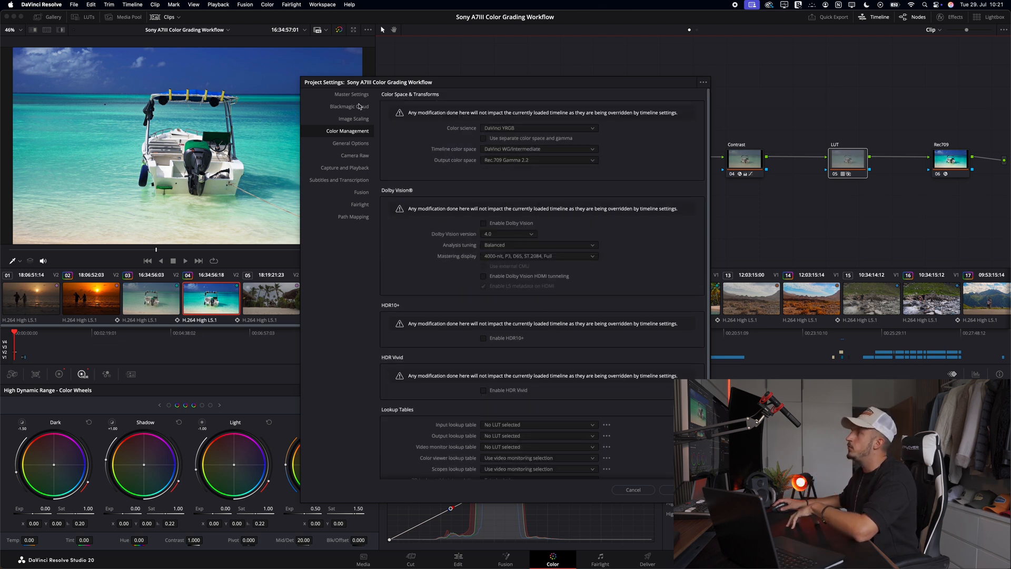
click(351, 94)
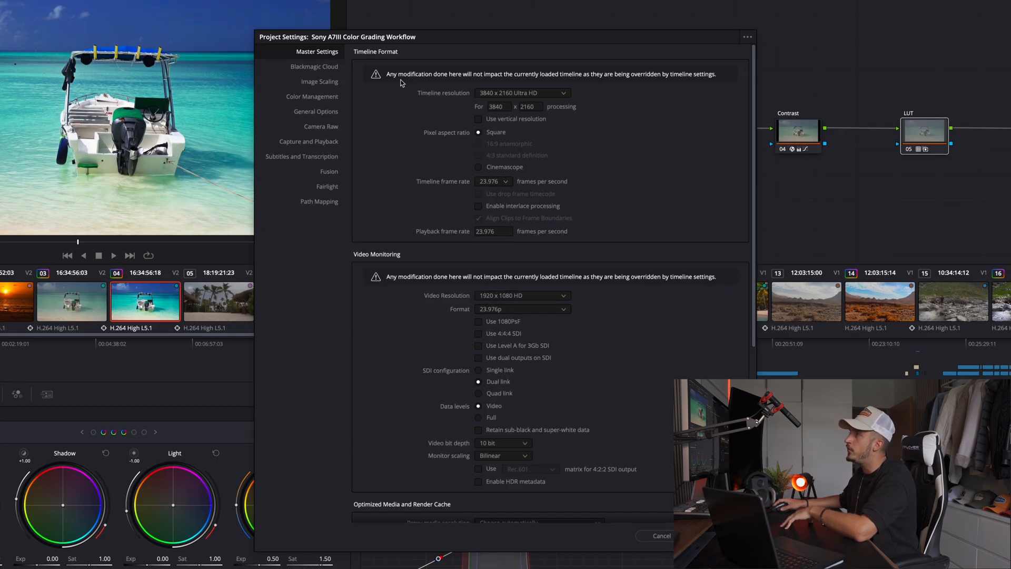
mouse_move(453, 80)
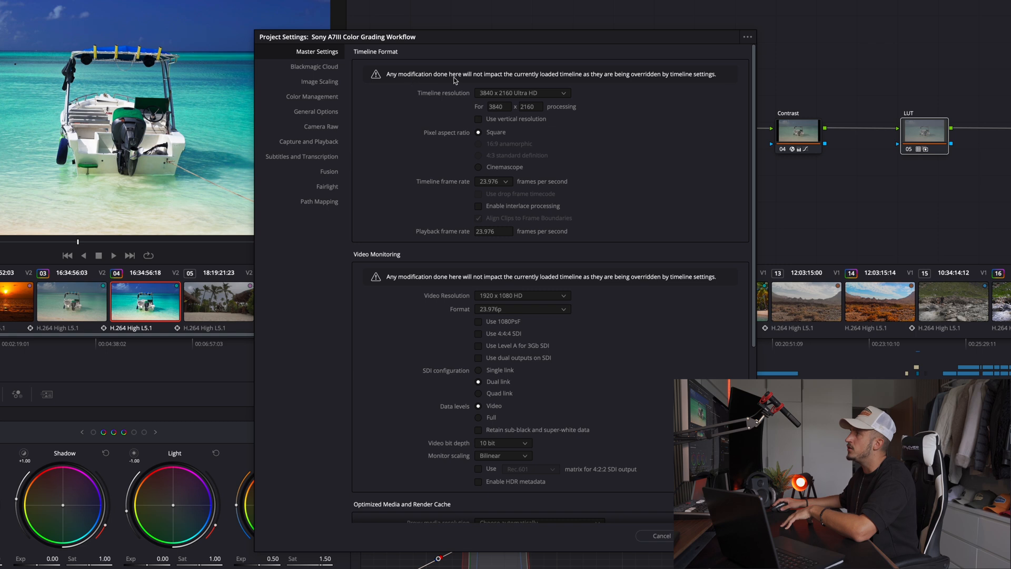
mouse_move(512, 83)
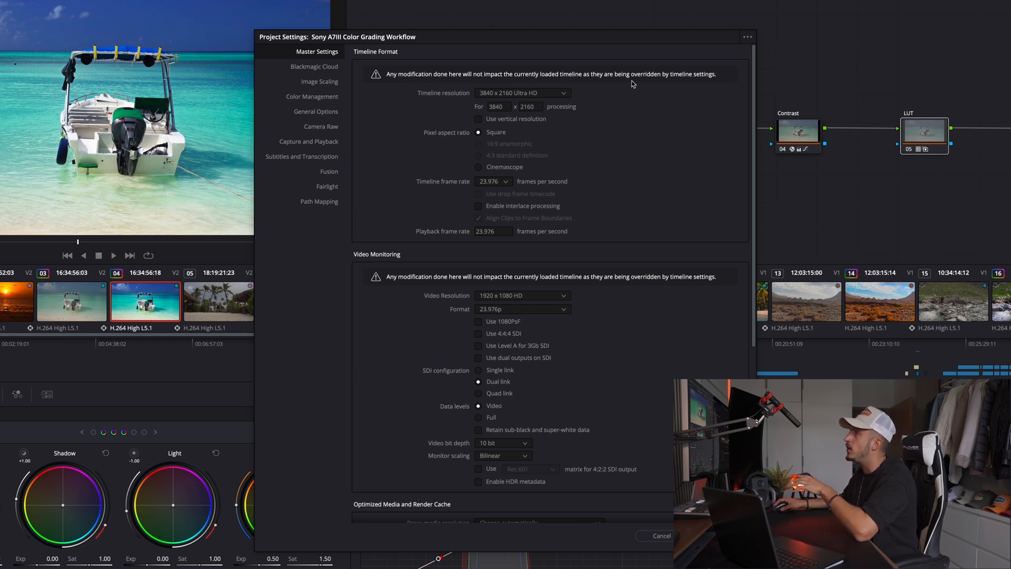
mouse_move(677, 92)
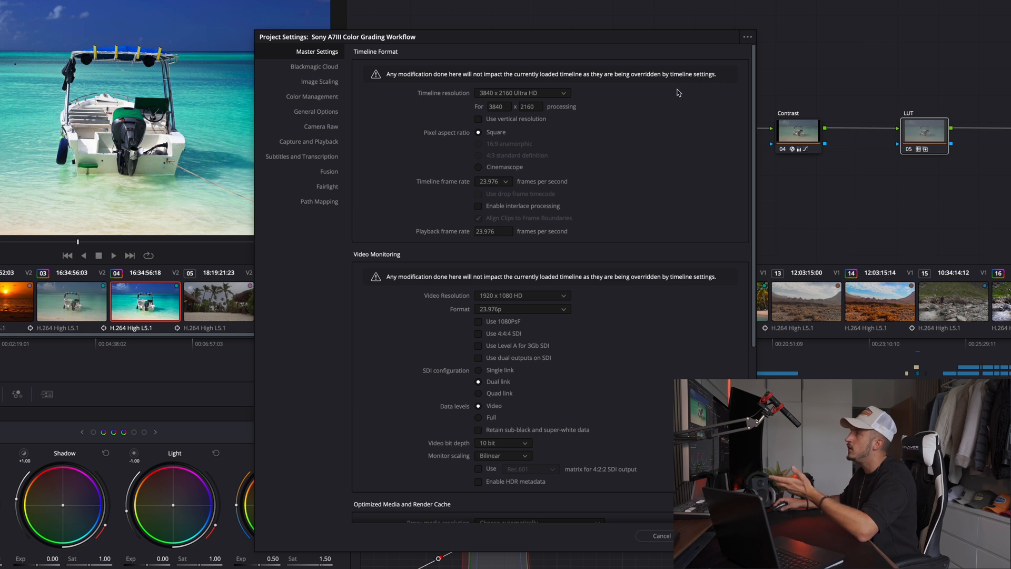
mouse_move(659, 482)
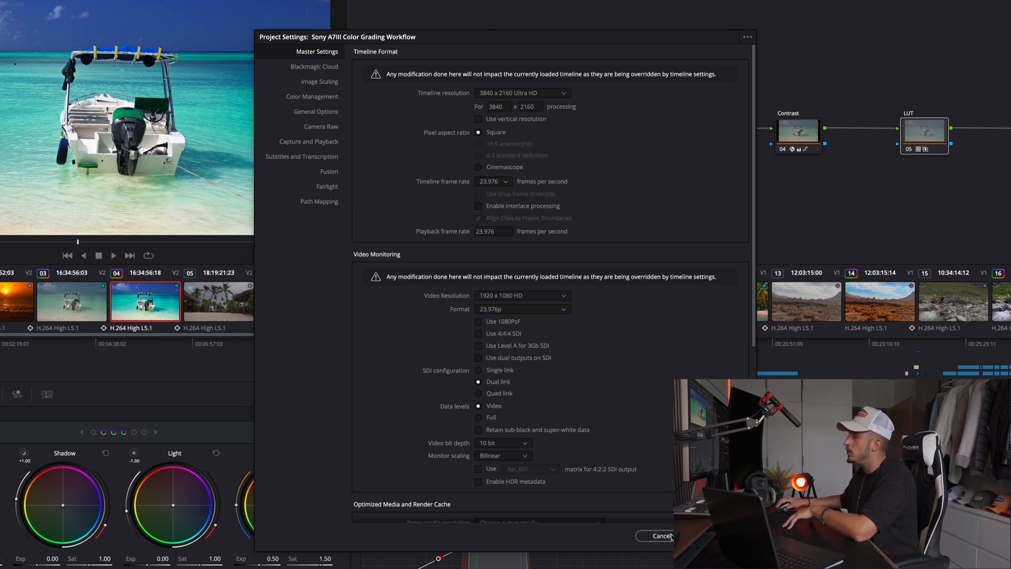
Close Project Settings after reviewing the 3840x2160, 23.976 fps timeline format
click(664, 537)
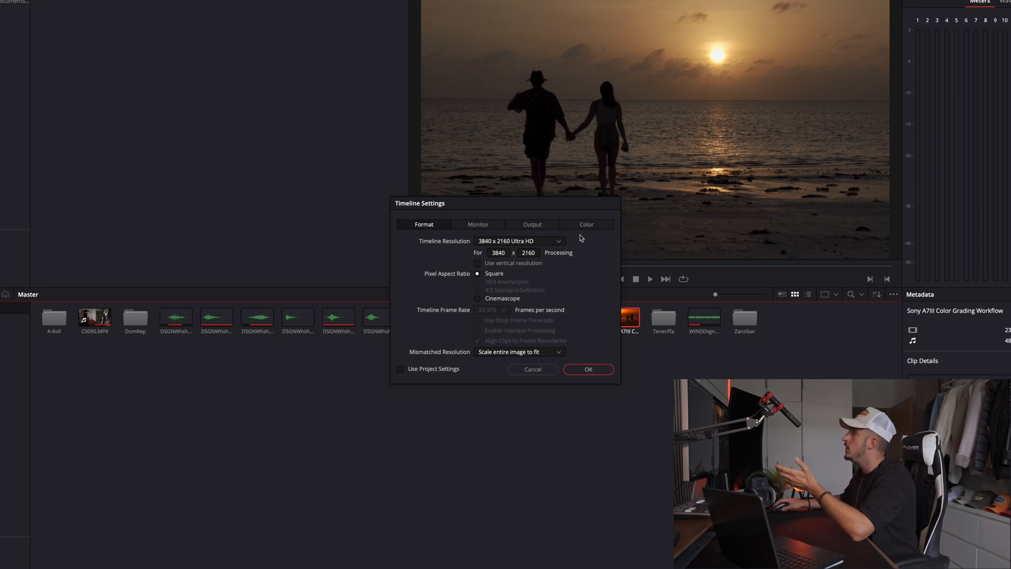
View the timeline's Color tab: DaVinci WG/Intermediate timeline space, Rec.709 Gamma 2.2 output
click(597, 224)
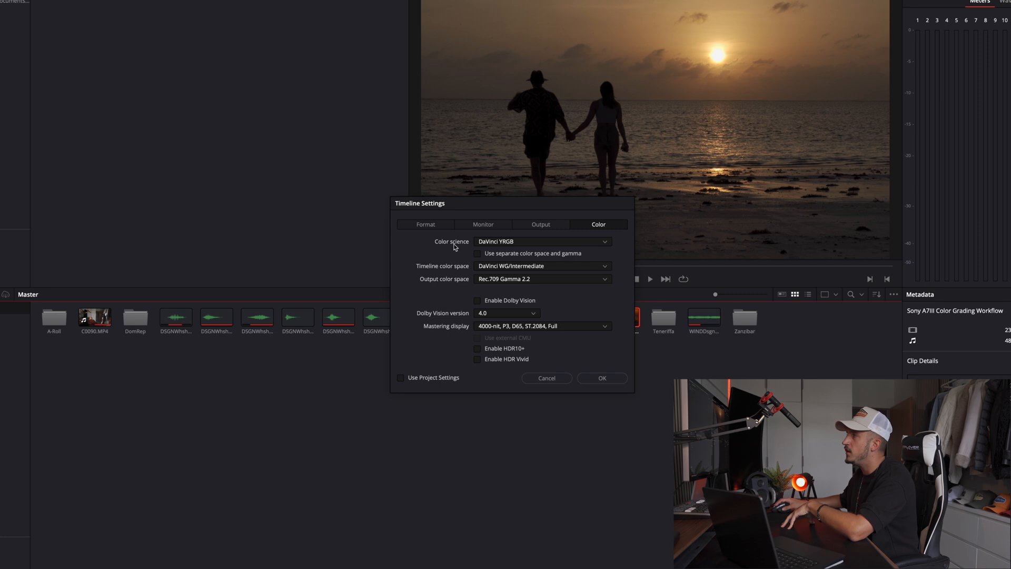
mouse_move(514, 246)
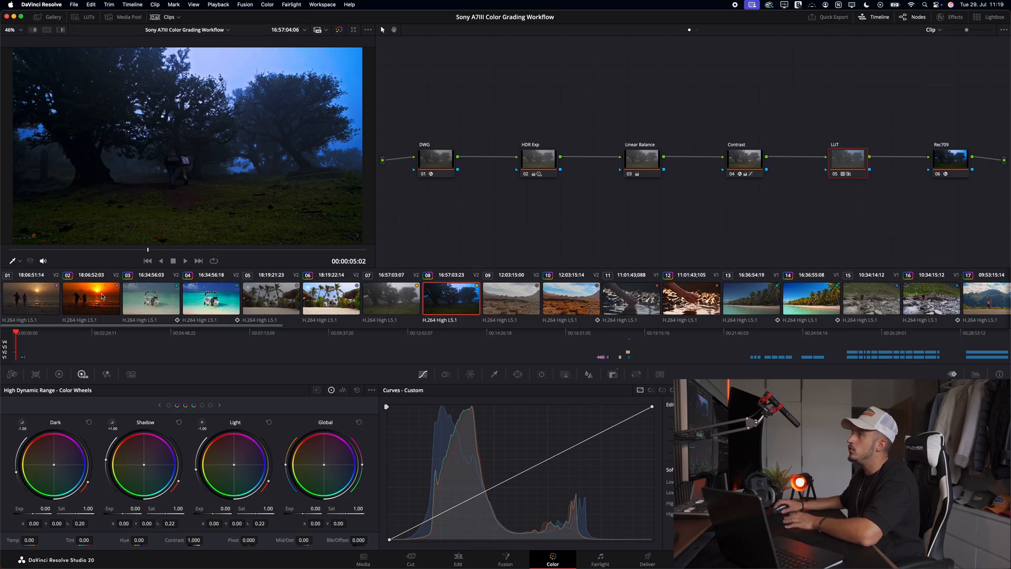
Select the sunset couple clip and reposition the second node in its tree
click(92, 297)
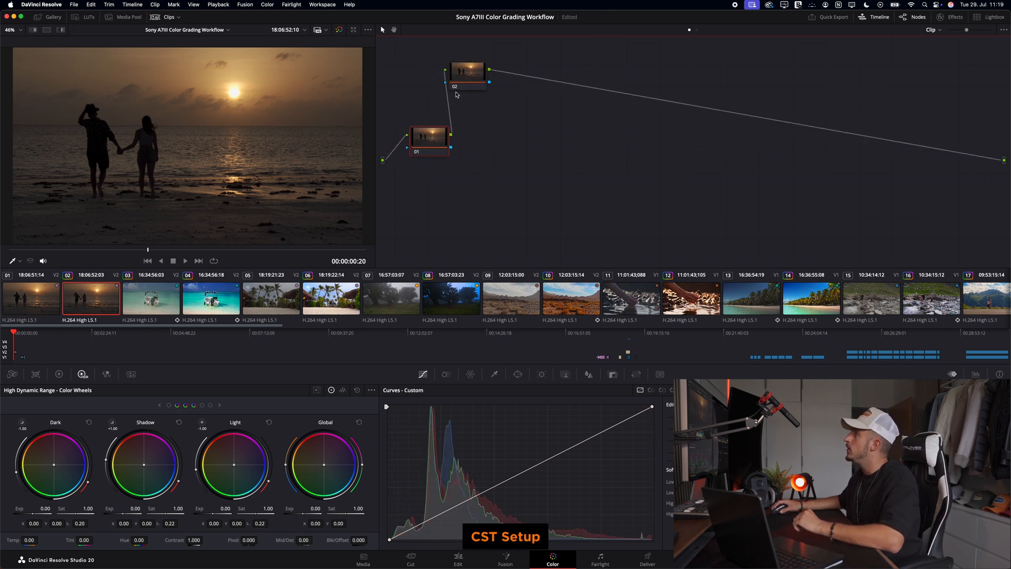
drag(466, 69, 922, 137)
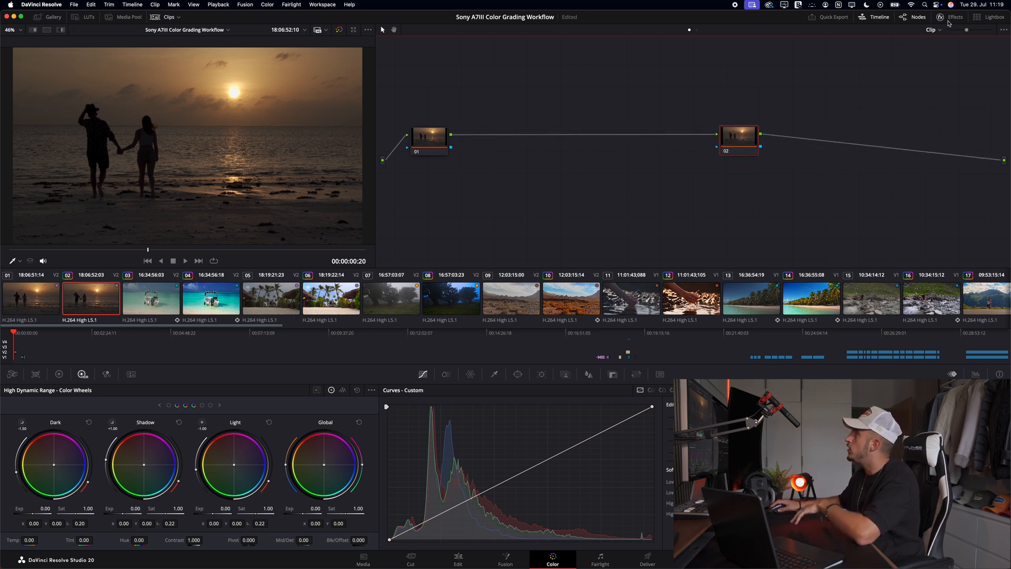
click(954, 17)
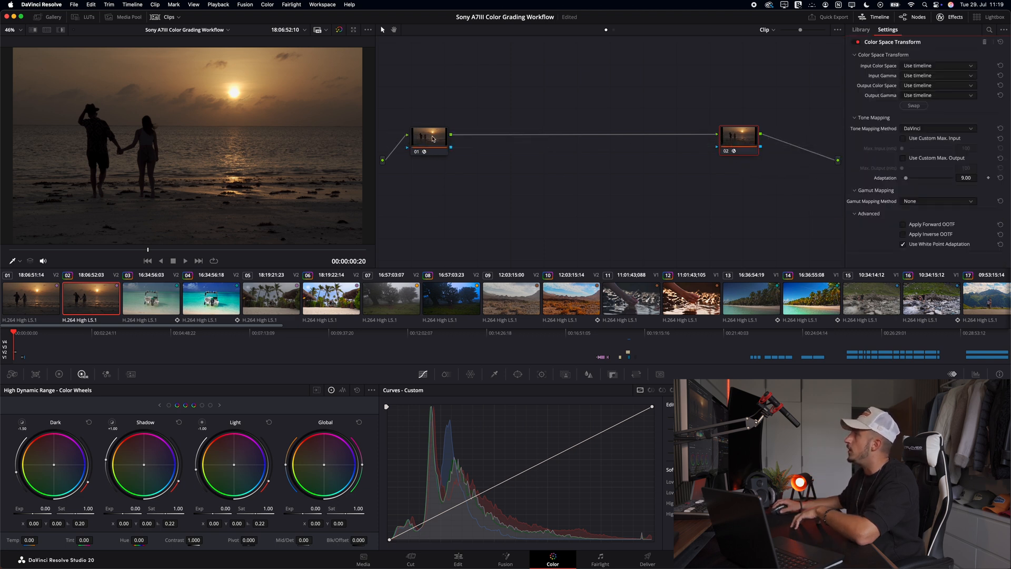
Label node 01 and set its CST from Rec.709 to DaVinci Wide Gamut/Intermediate
click(428, 135)
text(DWG)
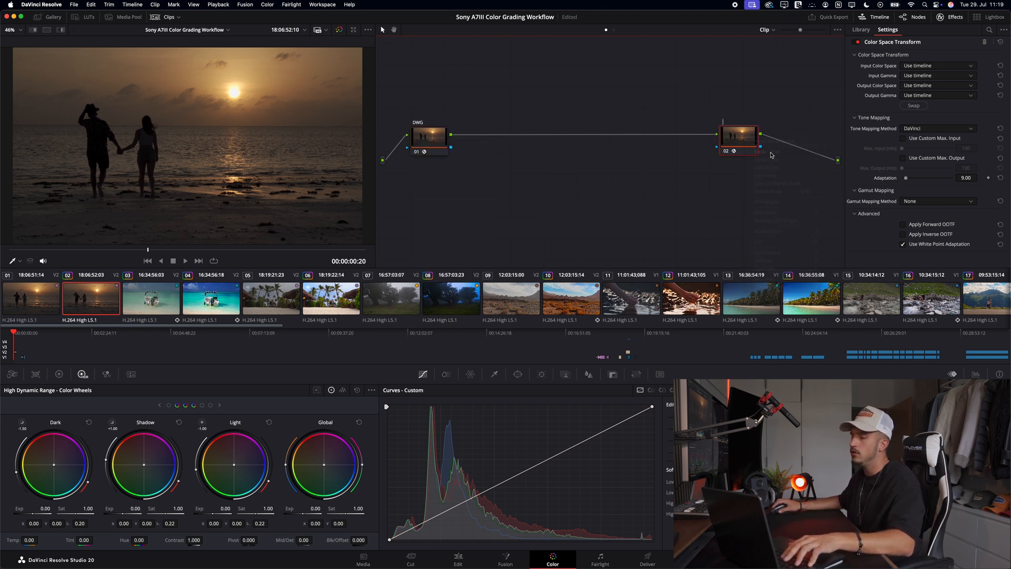
text(REFC)
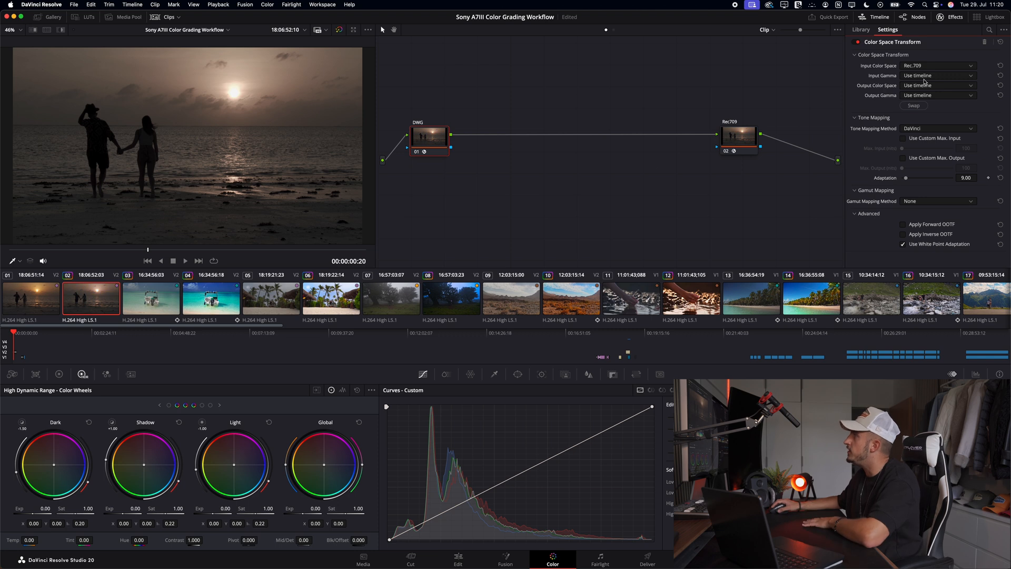
click(938, 76)
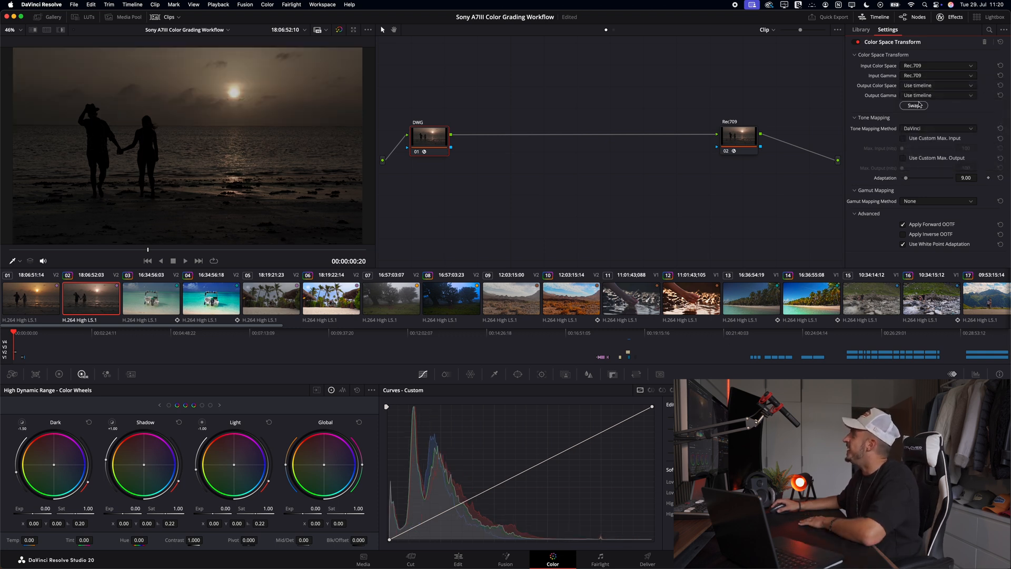
click(939, 95)
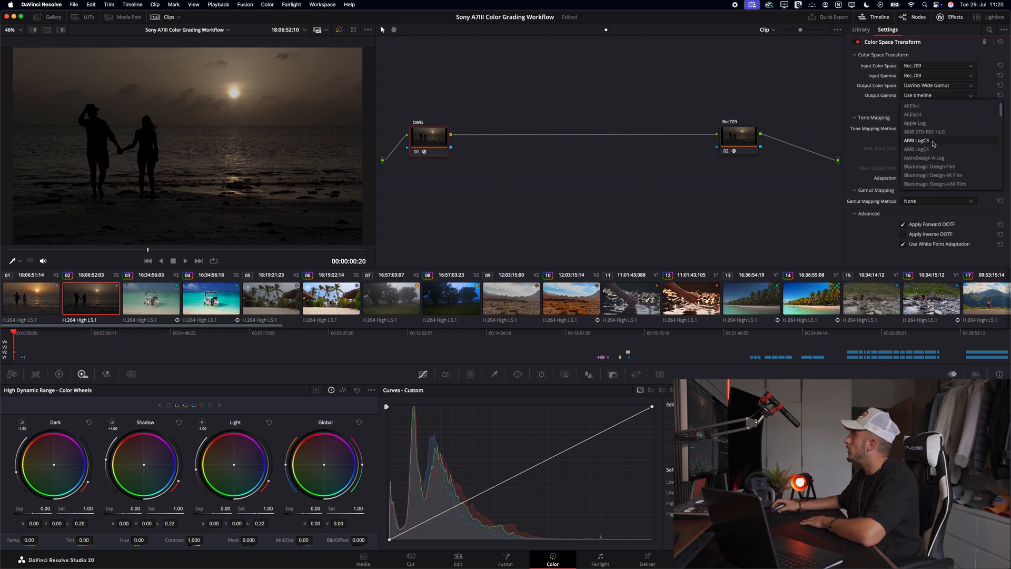
scroll(down, 3)
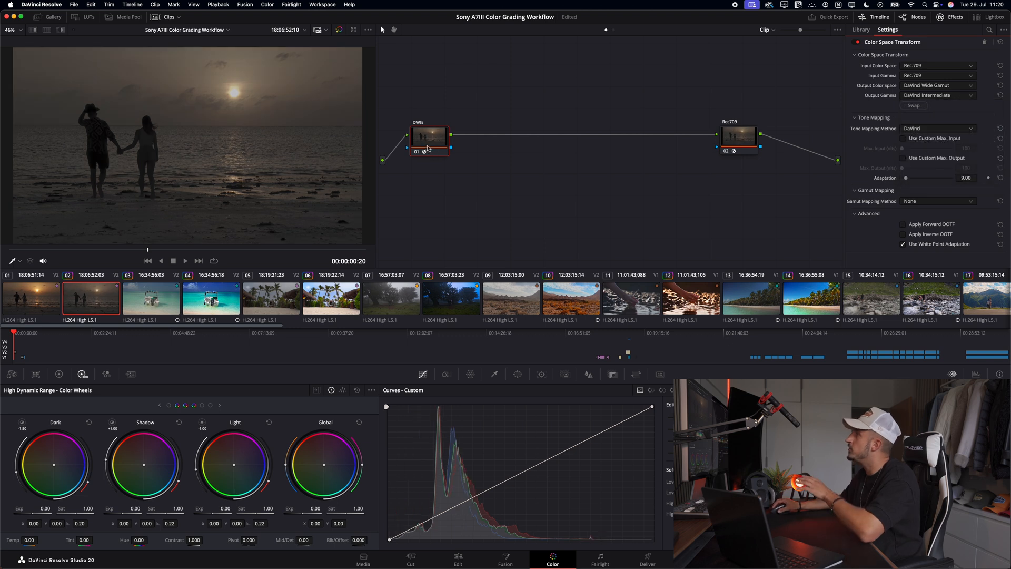
click(363, 558)
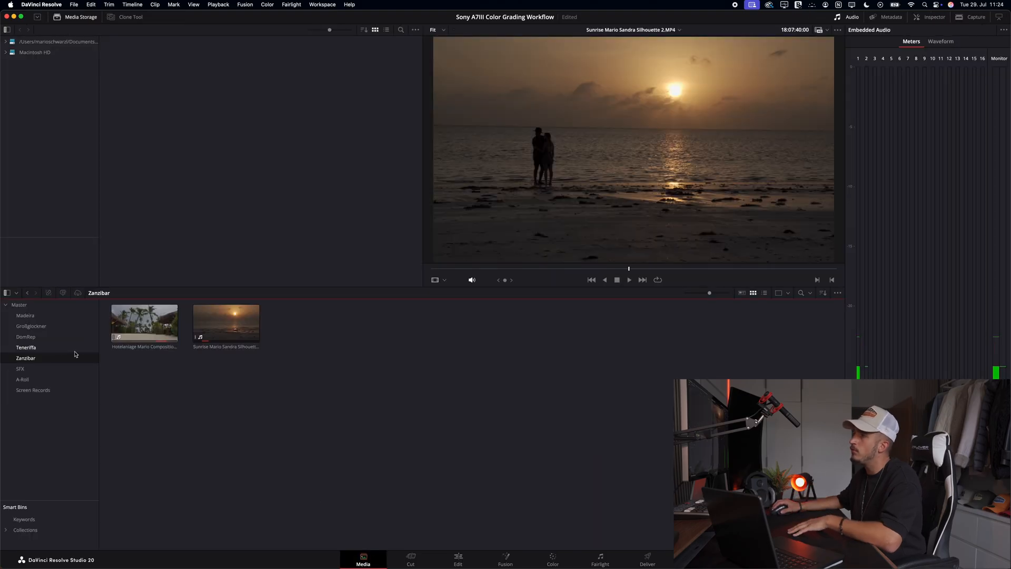
List the Zanzibar bin with an Input Color Space column showing Rec.709 (Scene)
click(144, 322)
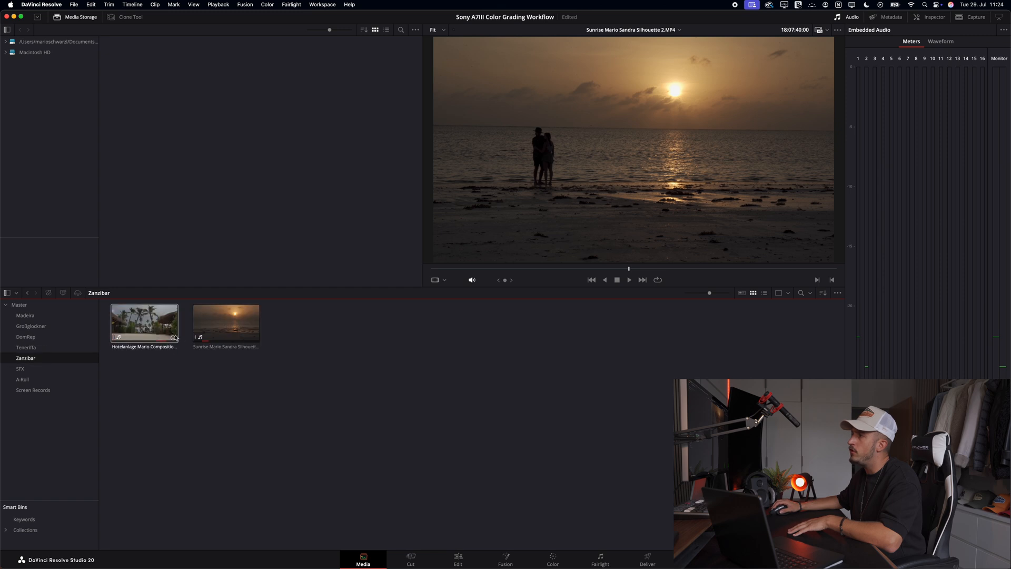
click(226, 323)
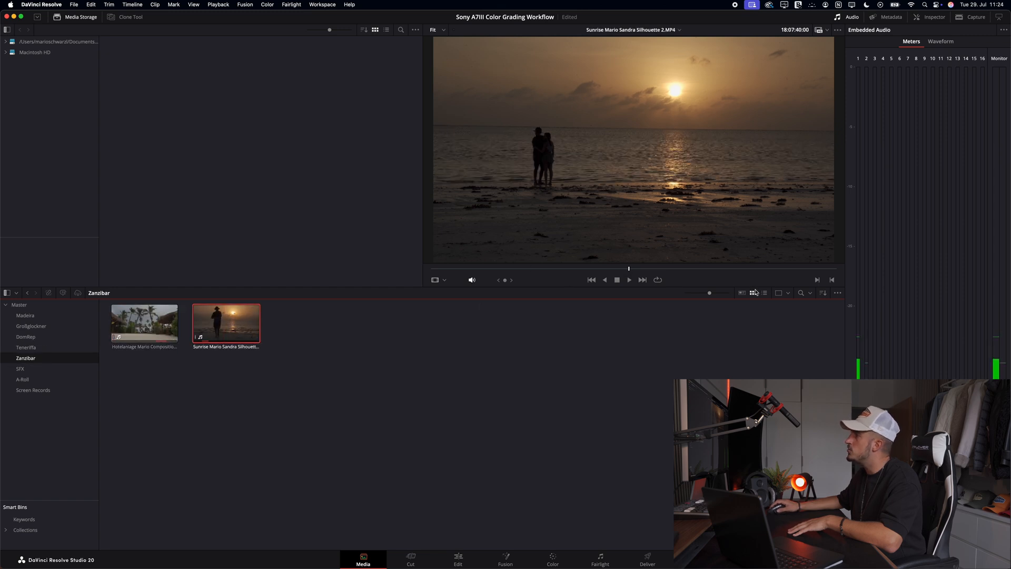
click(764, 293)
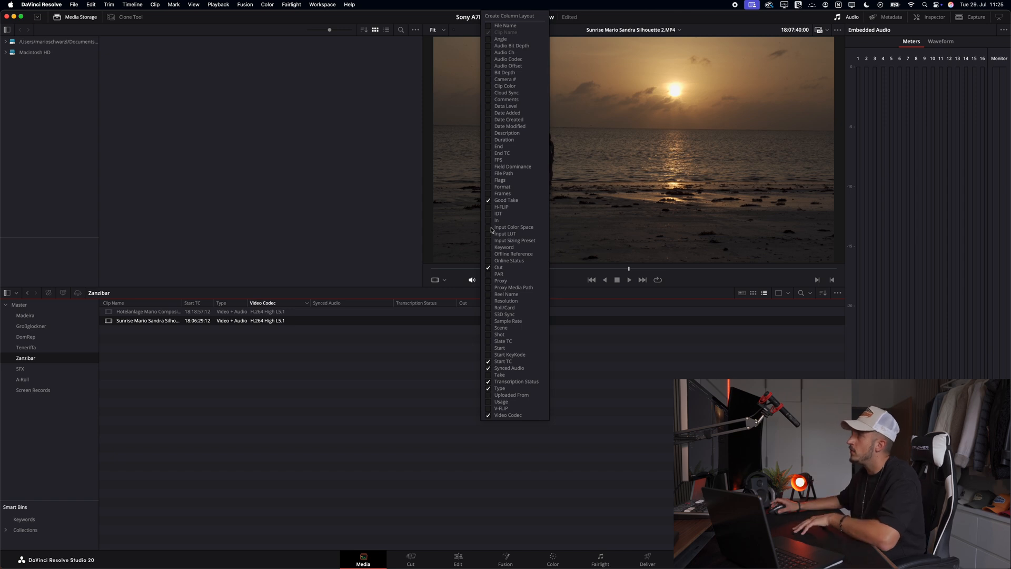
click(514, 227)
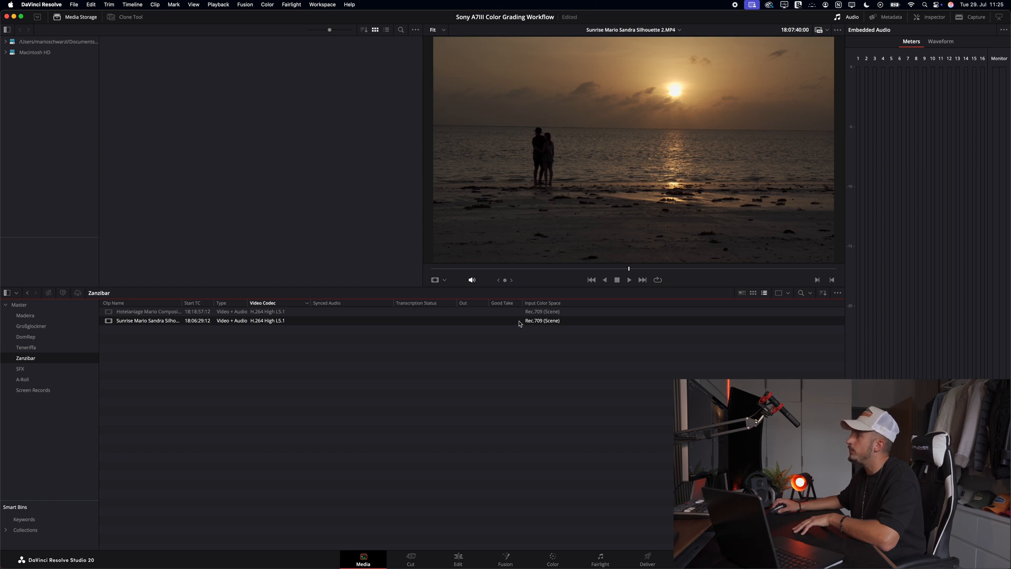
click(148, 311)
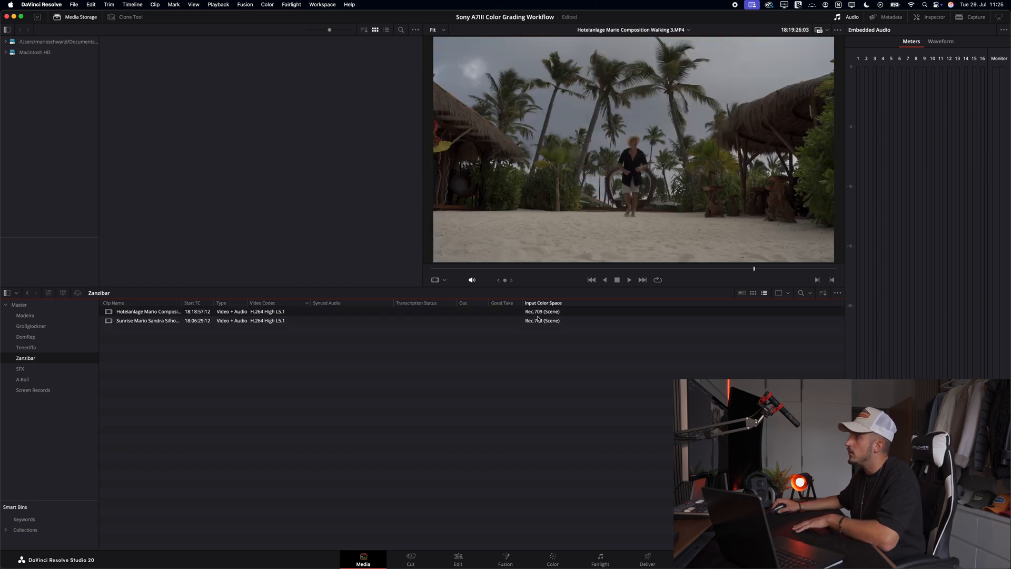
click(147, 320)
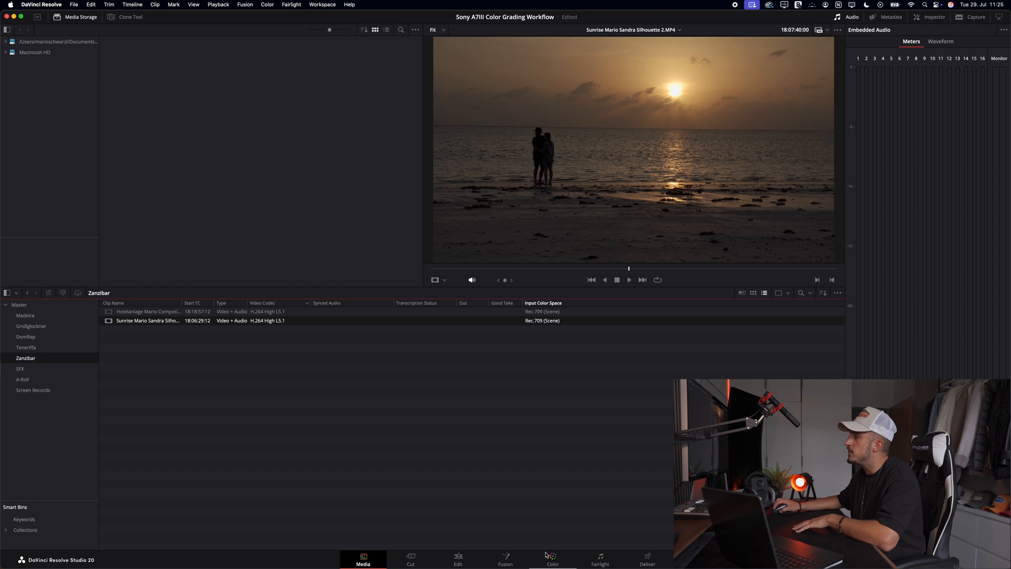
click(551, 559)
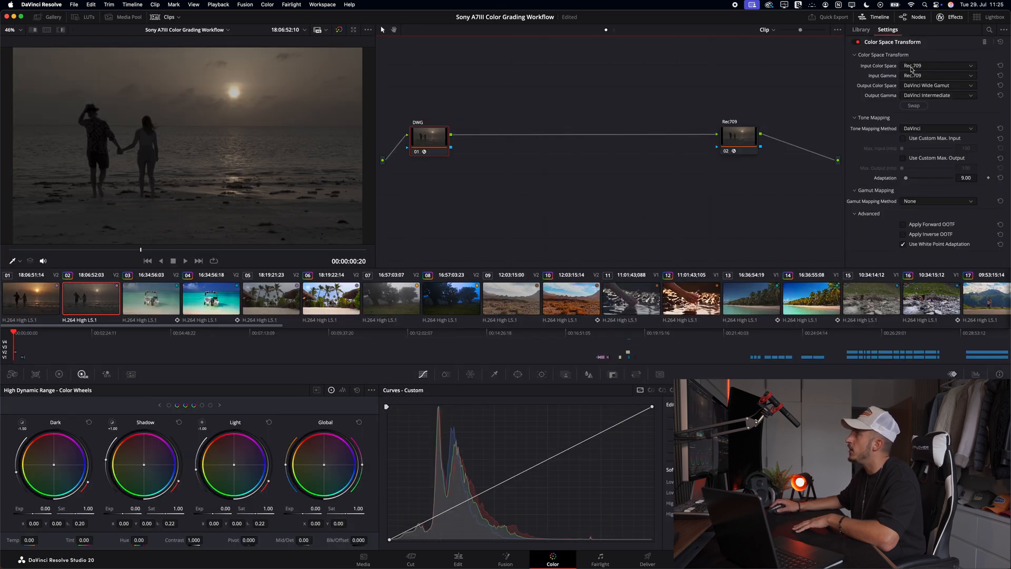
Swap node 02's CST so DaVinci Wide Gamut/Intermediate converts to Rec.709 output gamma
click(363, 560)
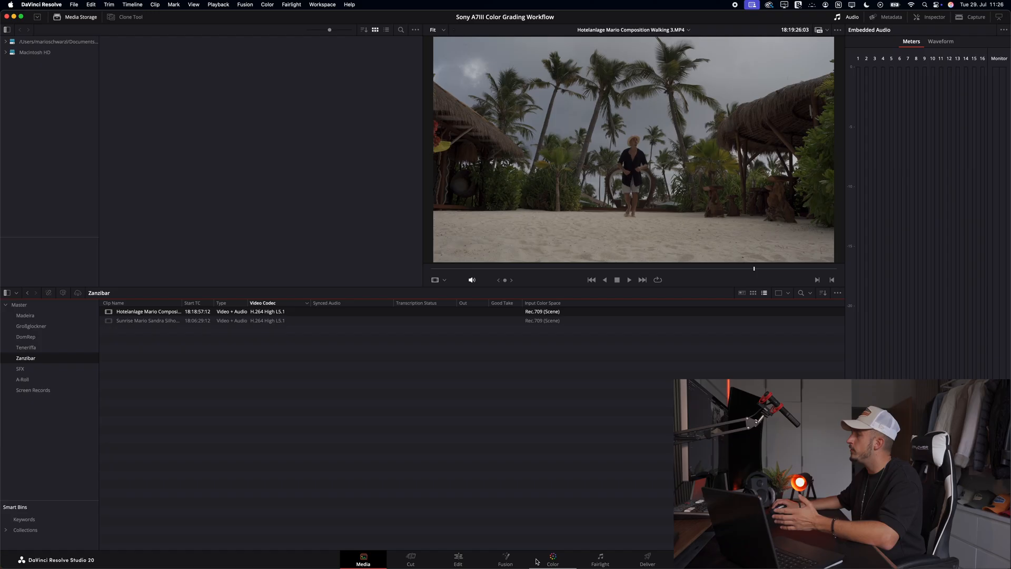
click(552, 559)
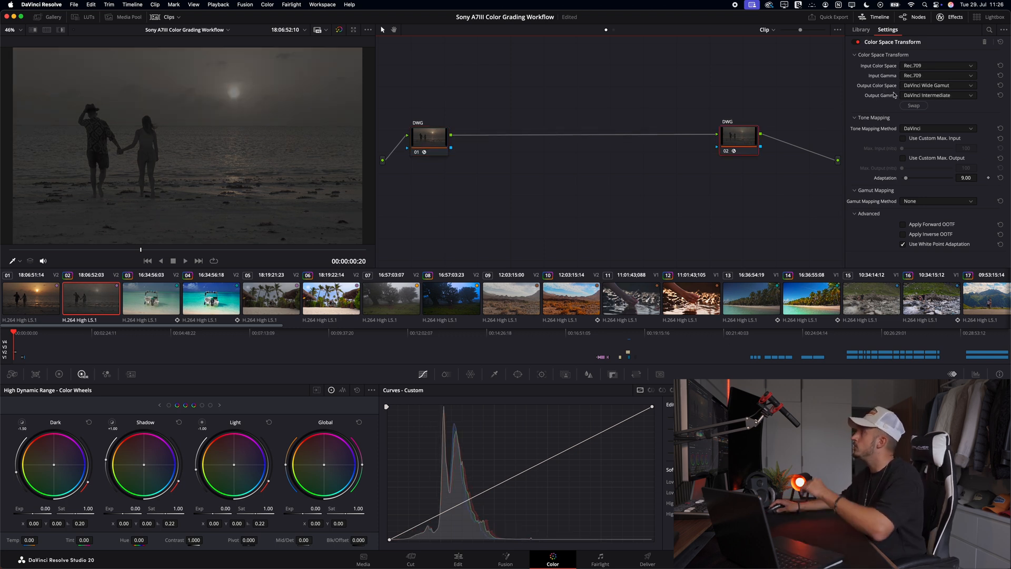
click(913, 105)
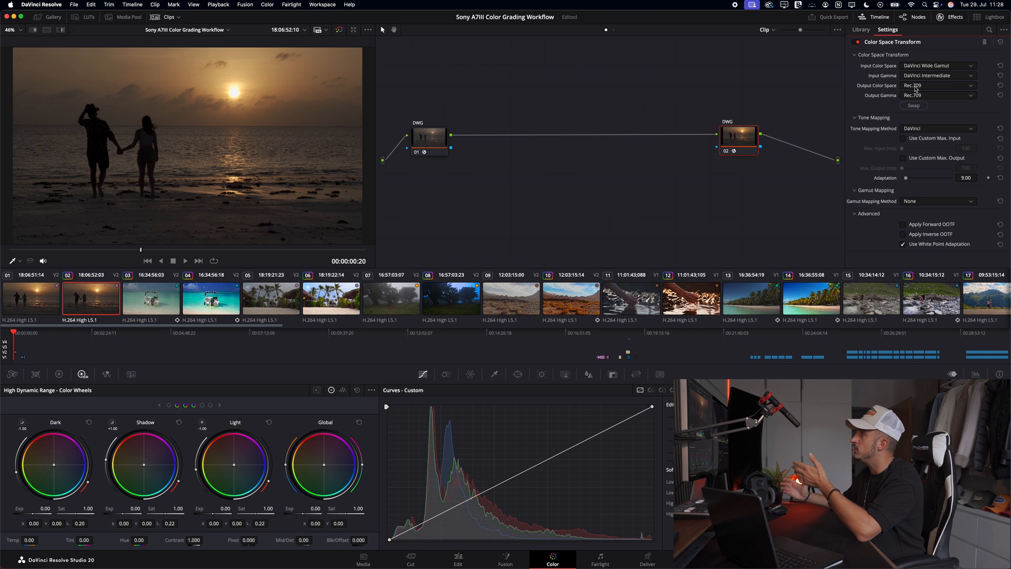
click(939, 95)
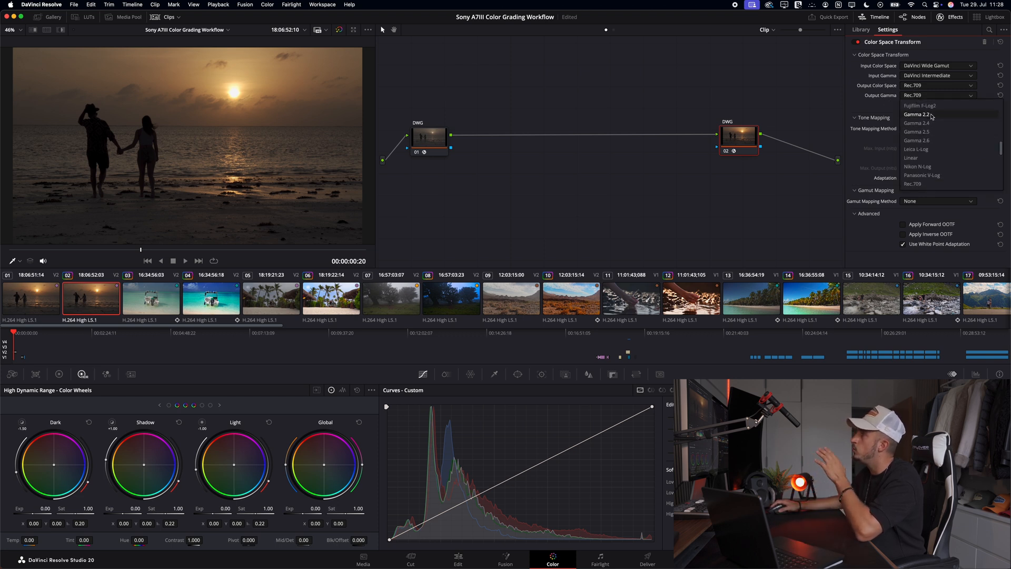
click(918, 115)
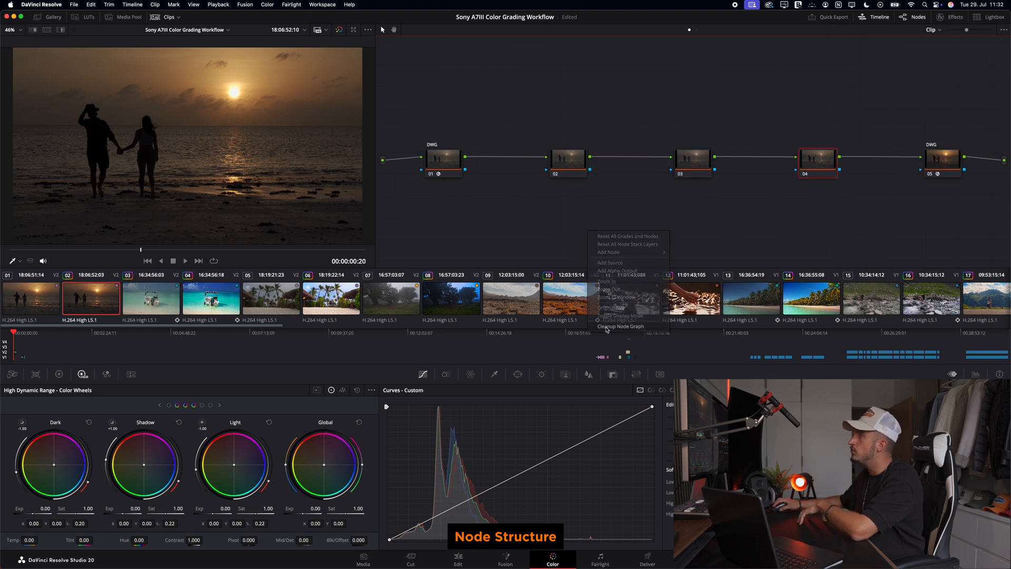
Name nodes 02, 03 and 04 HDR Exp, Linear Balance and Contrast
right_click(568, 157)
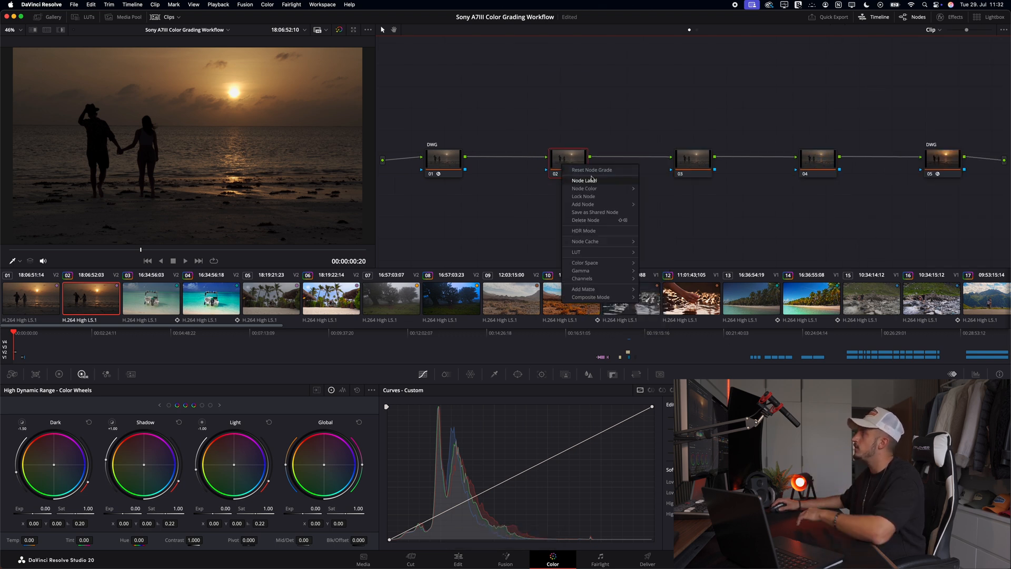
click(583, 179)
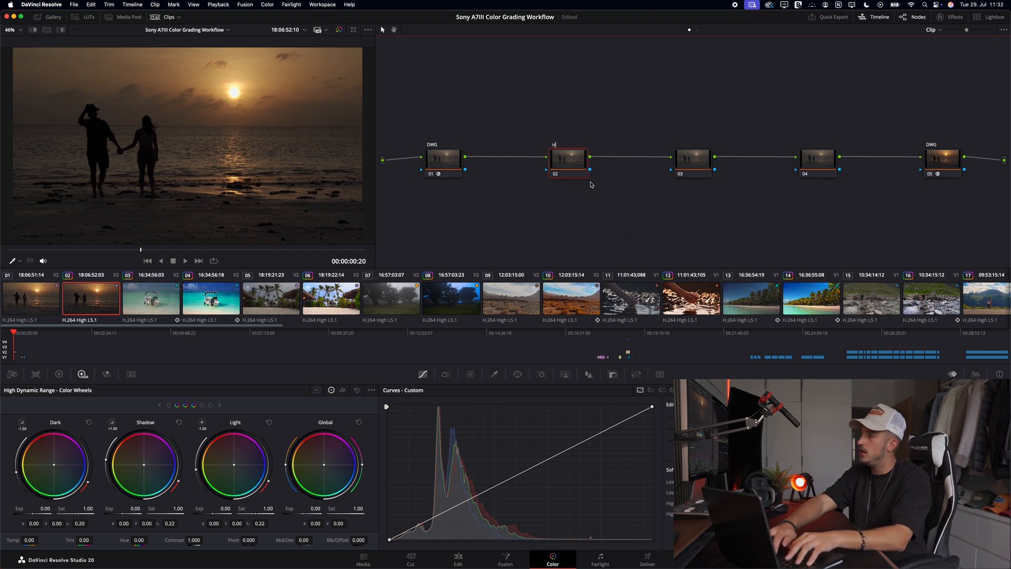
text(HDR Exp)
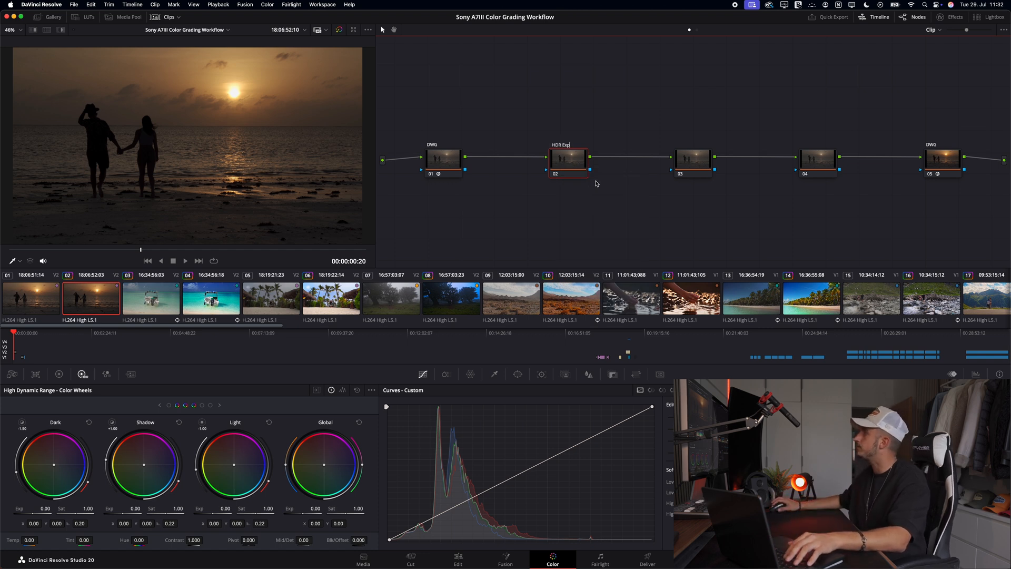
right_click(693, 159)
text(Linear)
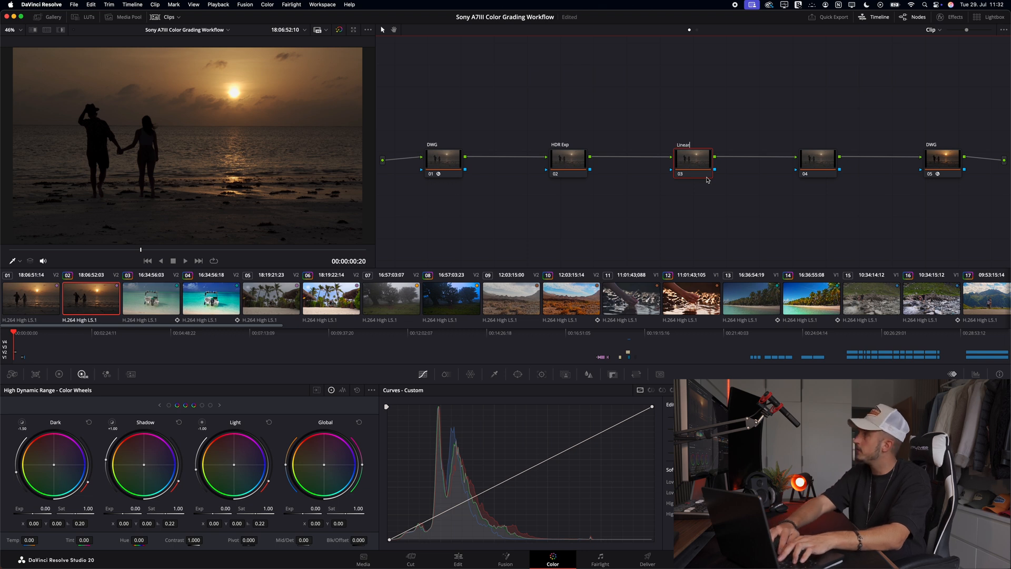
text(Balance)
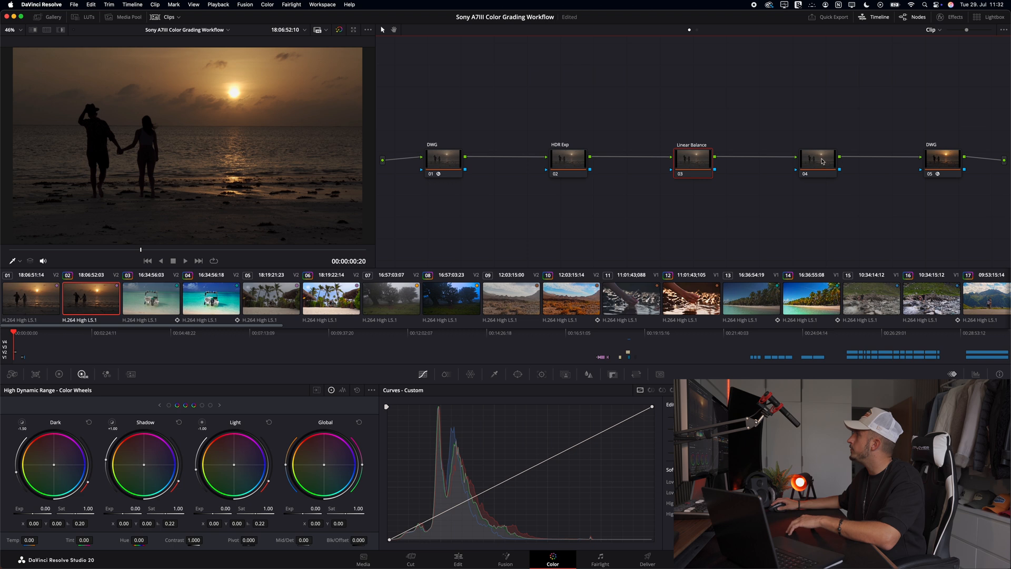
click(818, 158)
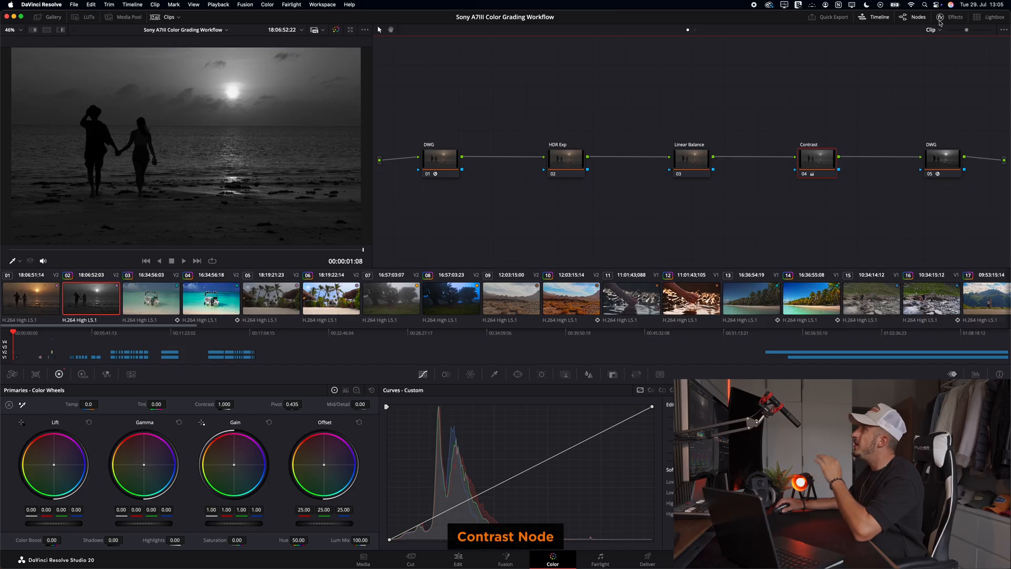
Apply the MONO-Middle-Gray-v1.4 DCTL test pattern and set contrast pivot to 0.336
click(954, 17)
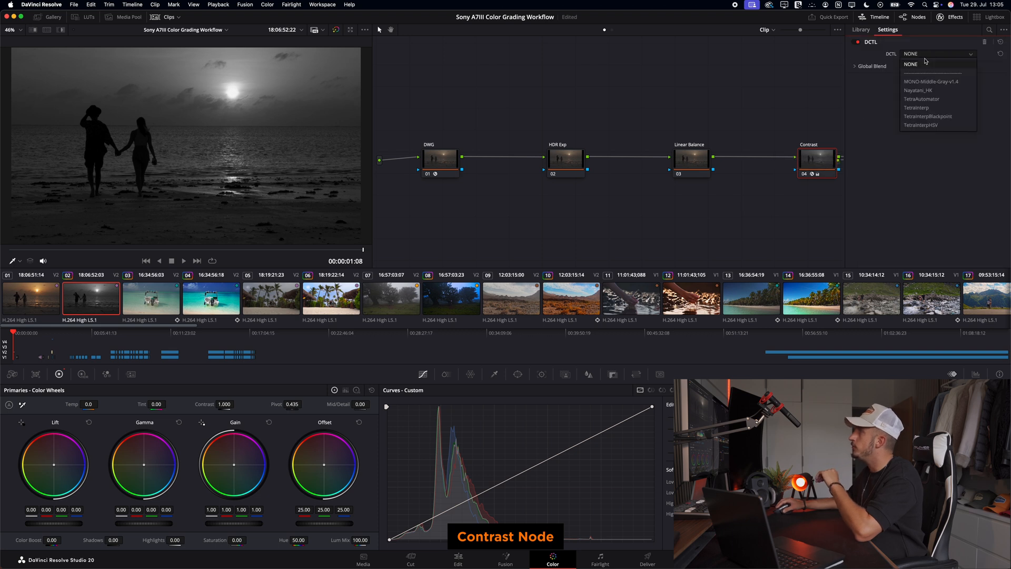
click(931, 81)
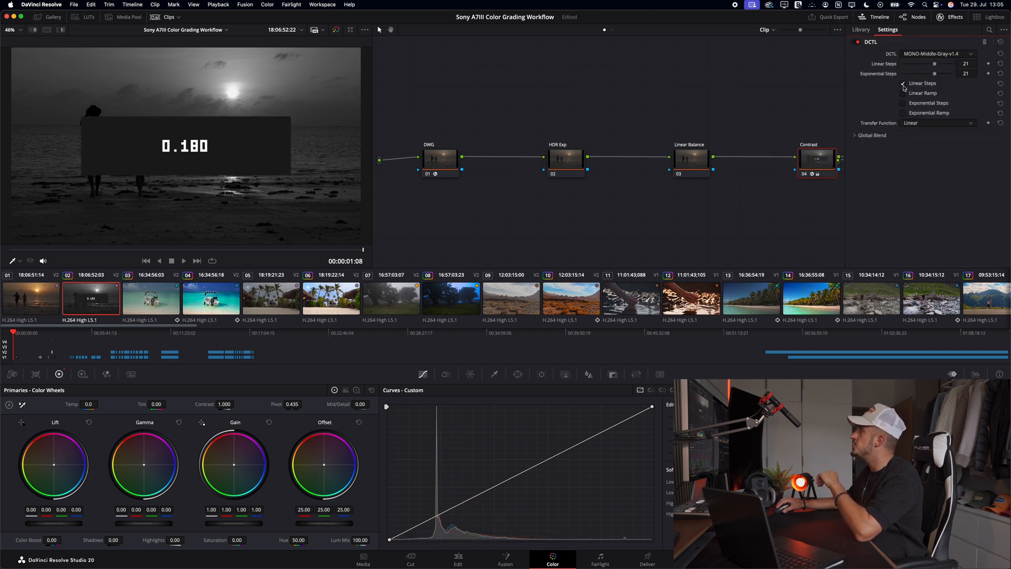
click(938, 122)
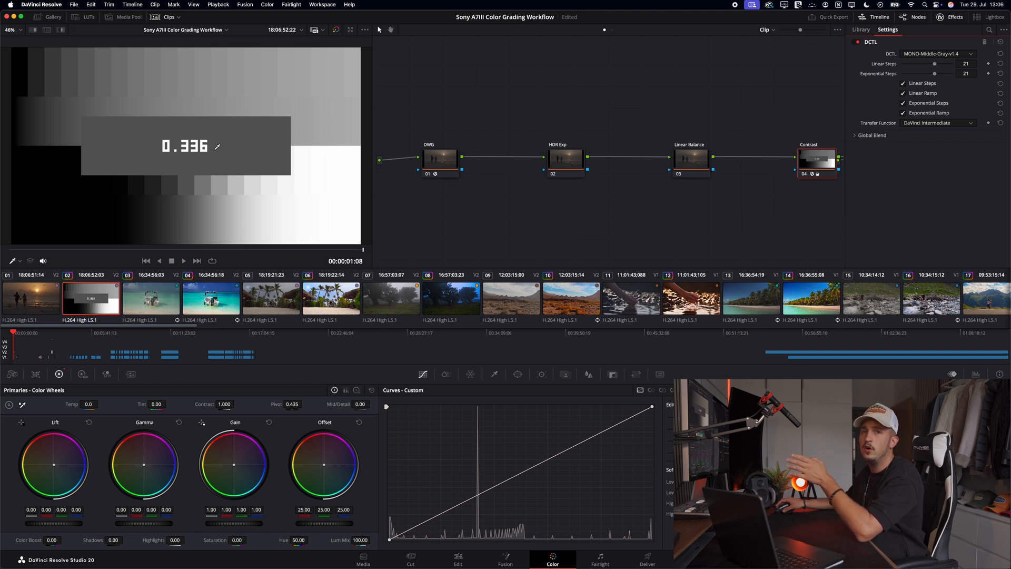
mouse_move(222, 198)
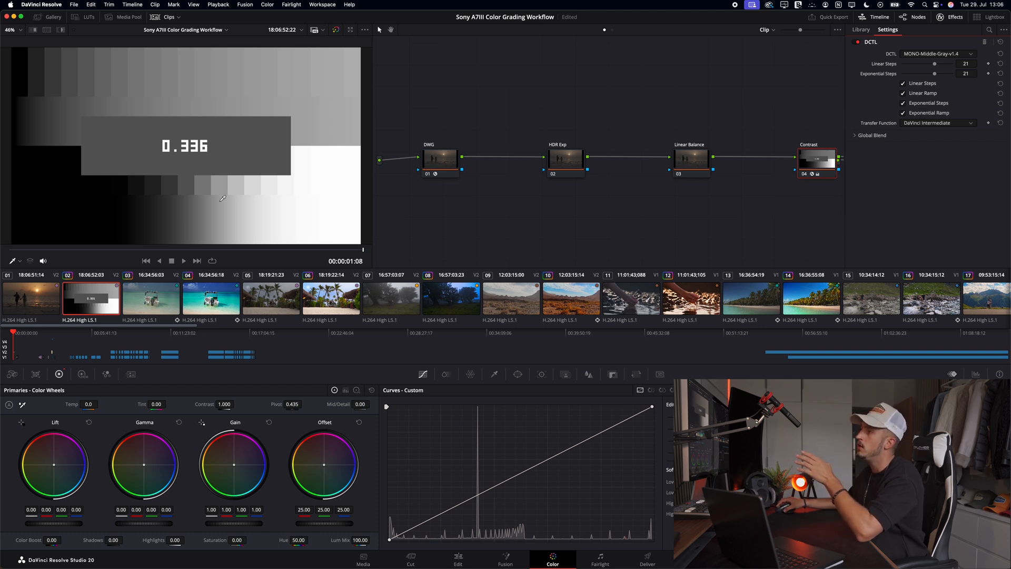
click(292, 404)
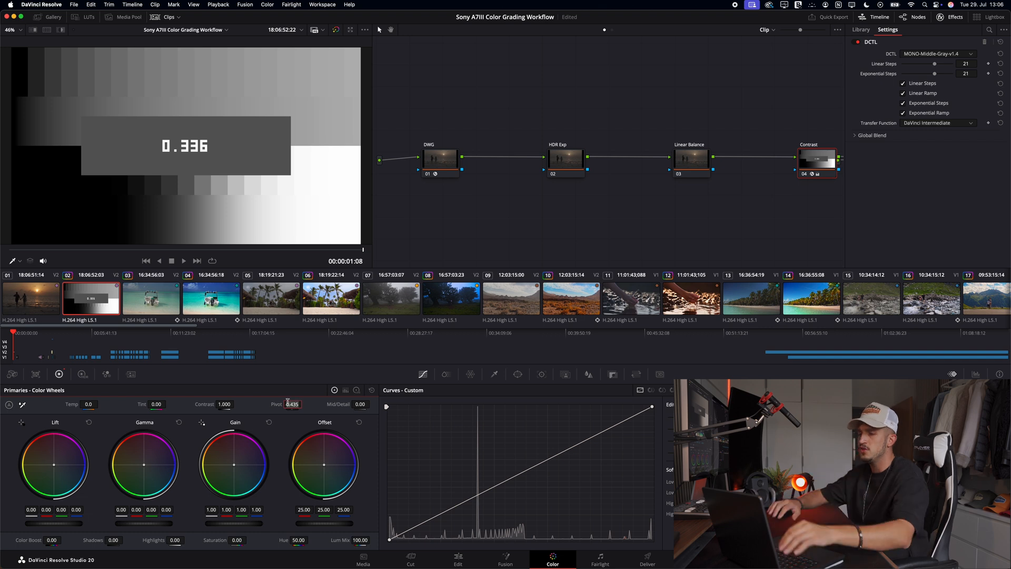
text(0.336)
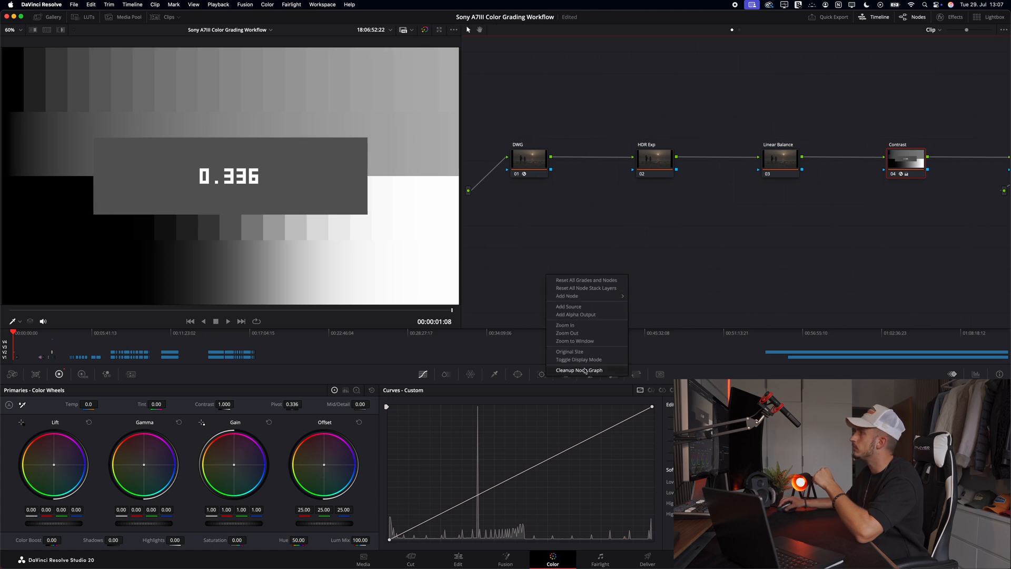
Clean up the node graph and bend the Contrast curve into an S by moving highlight and shadow points
click(578, 370)
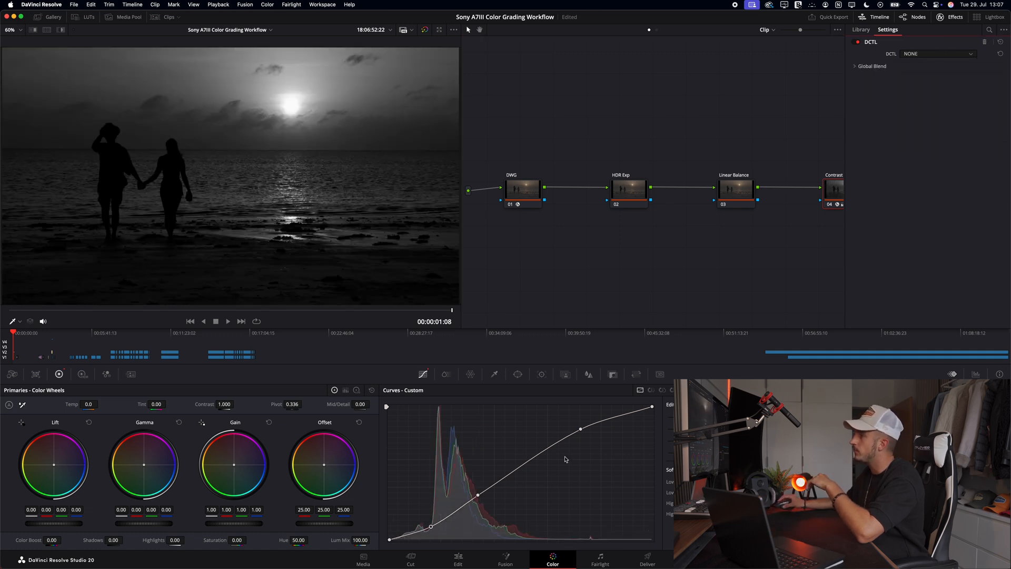
drag(580, 429, 583, 433)
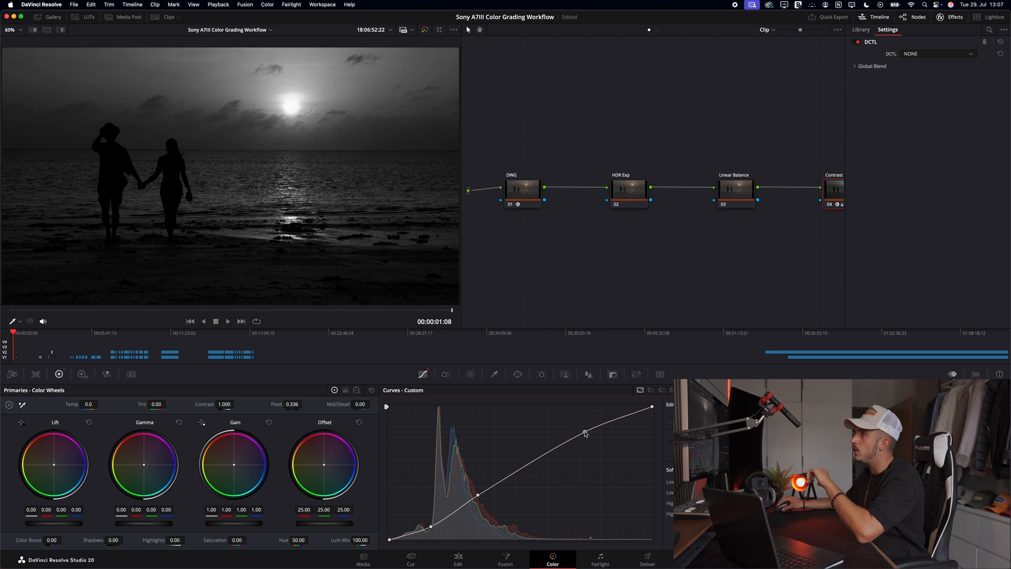
drag(585, 432, 582, 424)
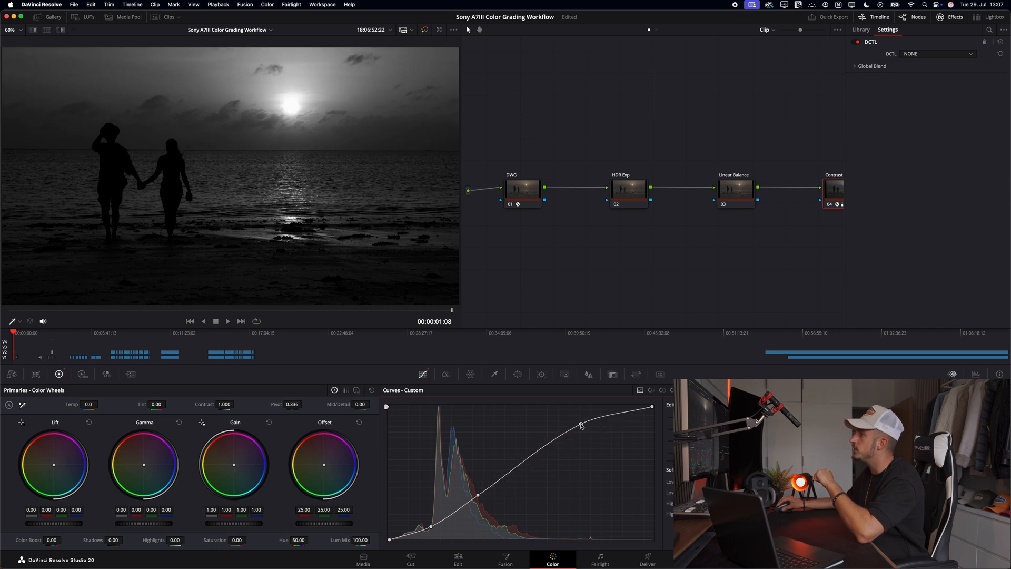
drag(581, 426, 581, 422)
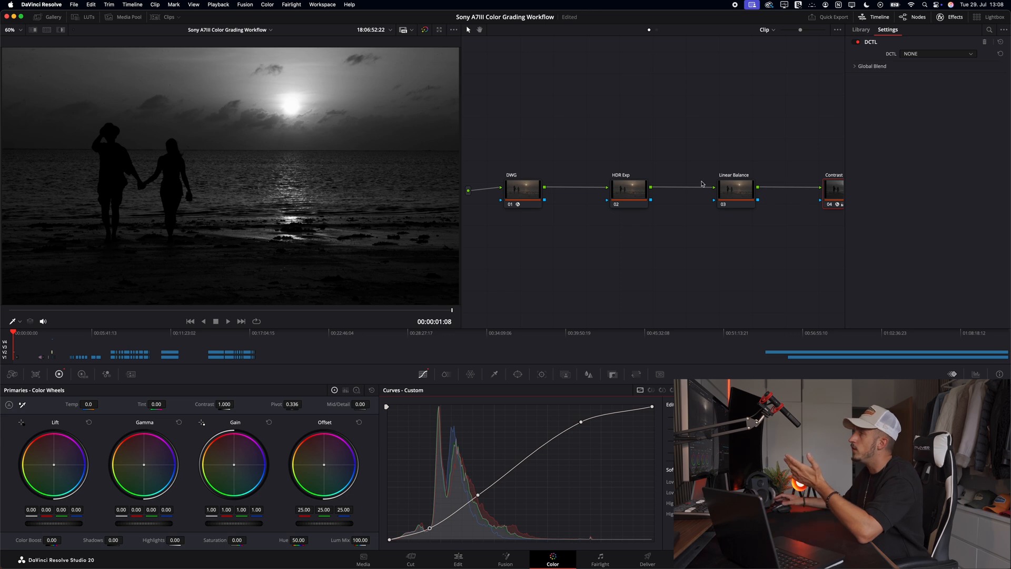
mouse_move(586, 427)
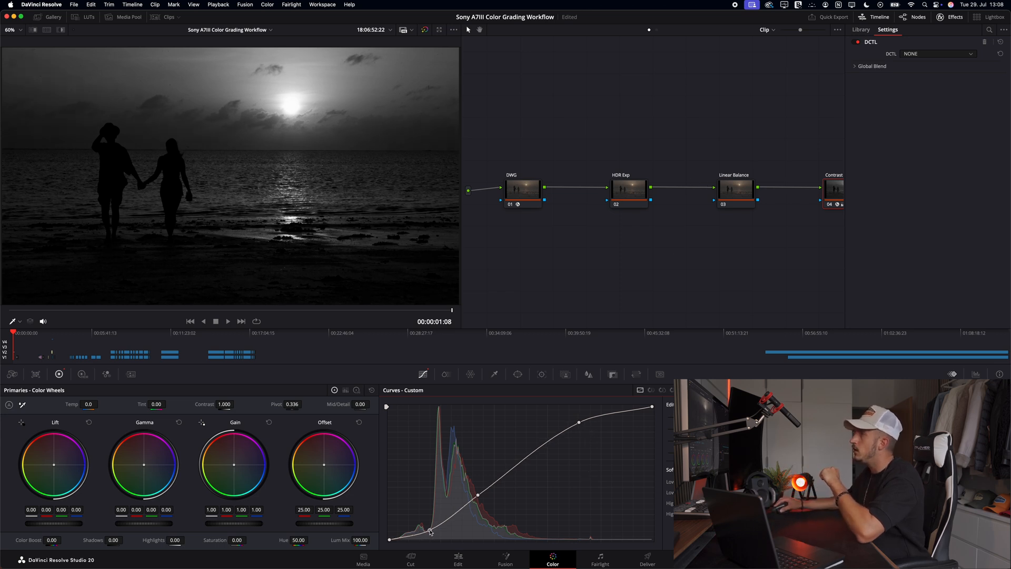
drag(429, 532, 447, 529)
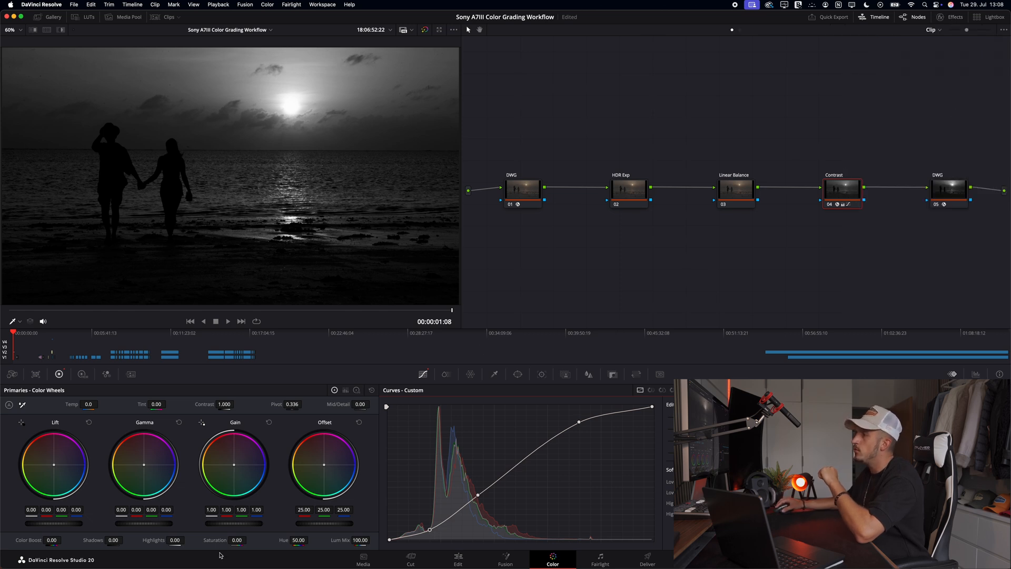
text(50.00)
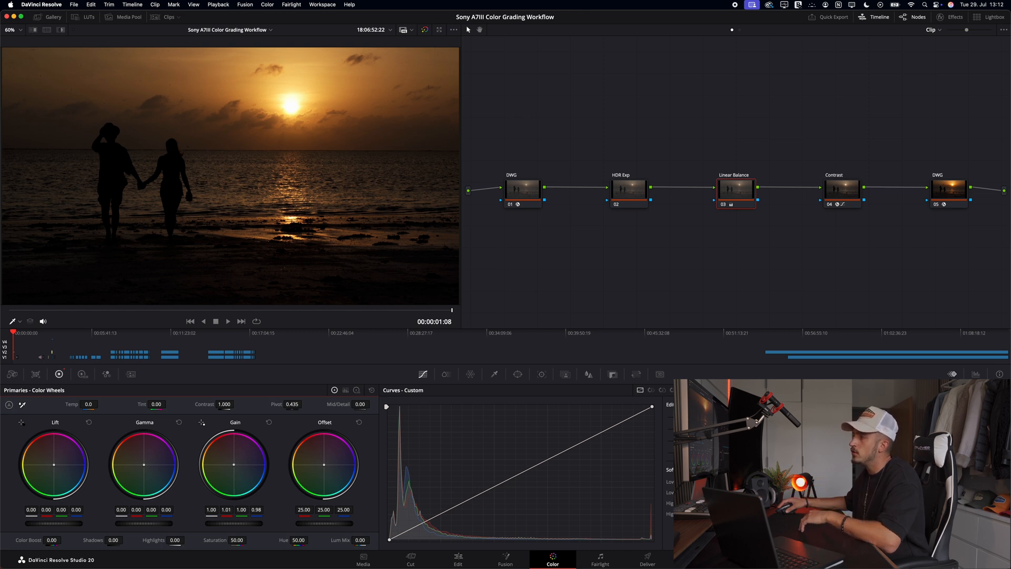
Push the Linear Balance gain wheel twice toward orange to warm the sunset
drag(233, 466, 239, 461)
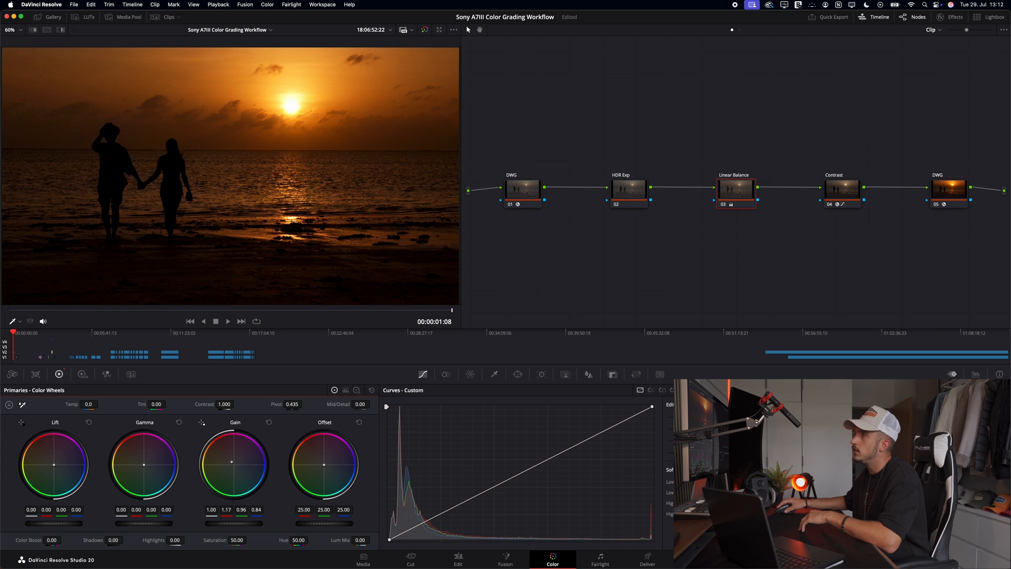
drag(231, 462, 239, 458)
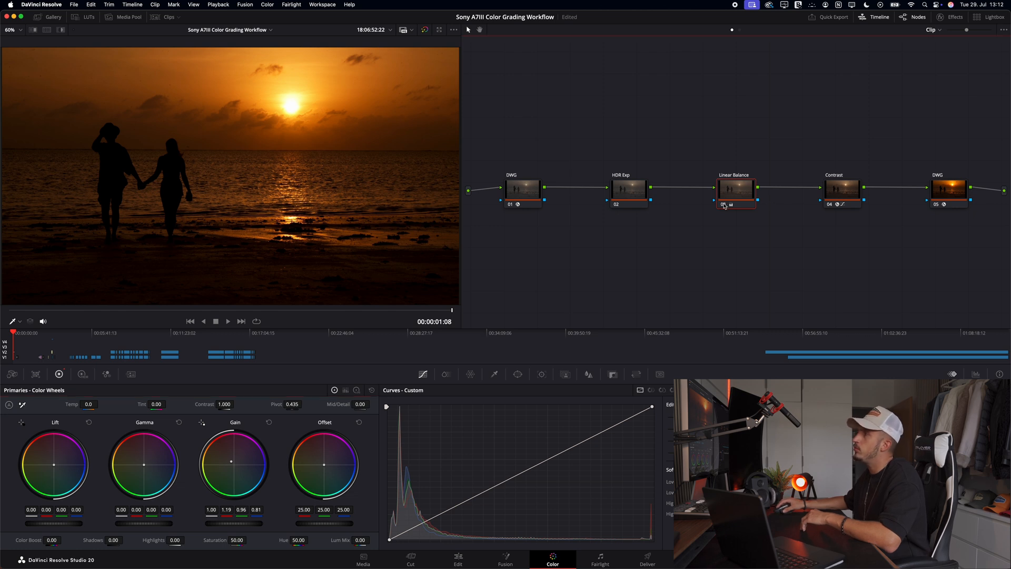
mouse_move(736, 190)
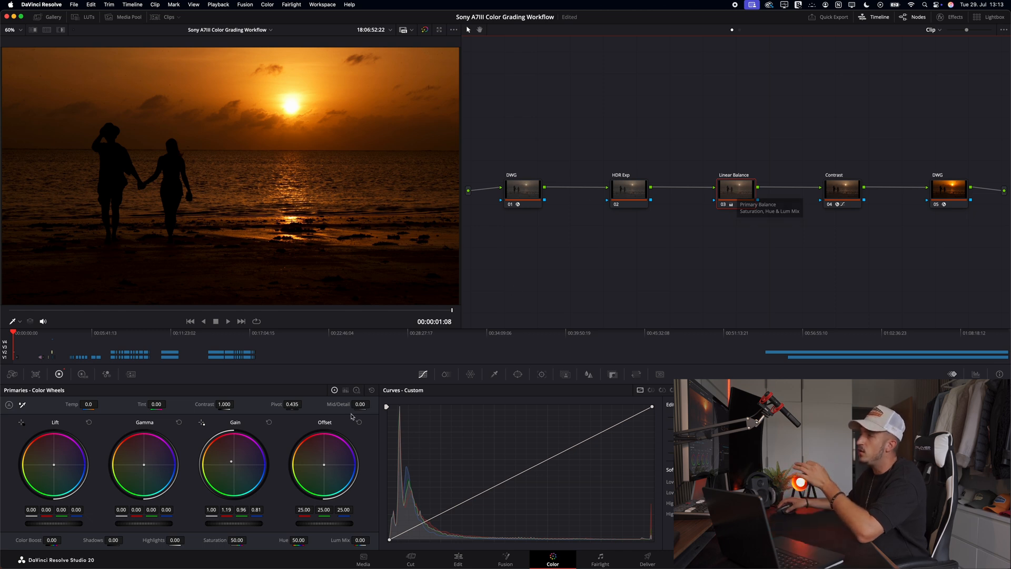
mouse_move(739, 189)
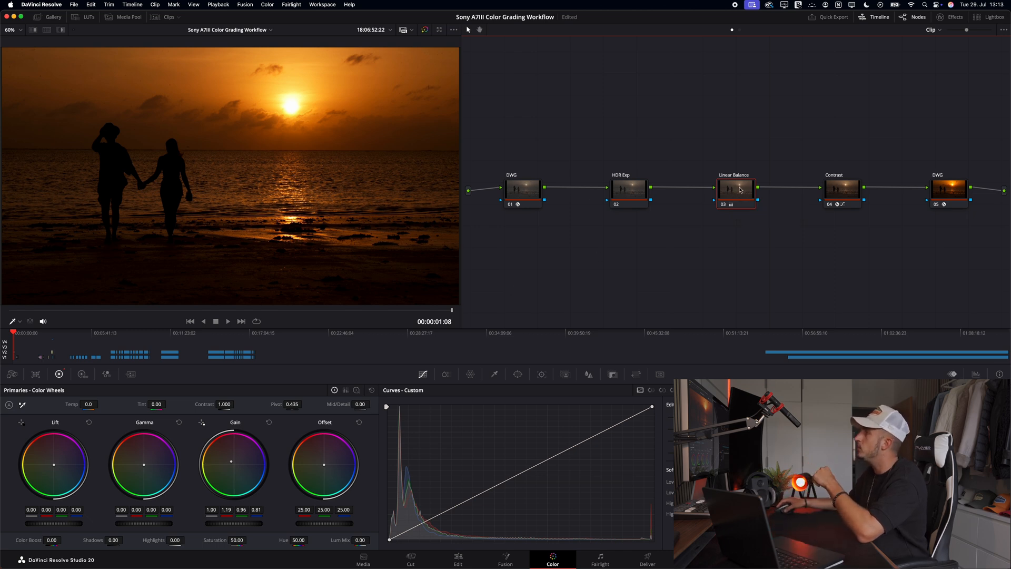
right_click(736, 189)
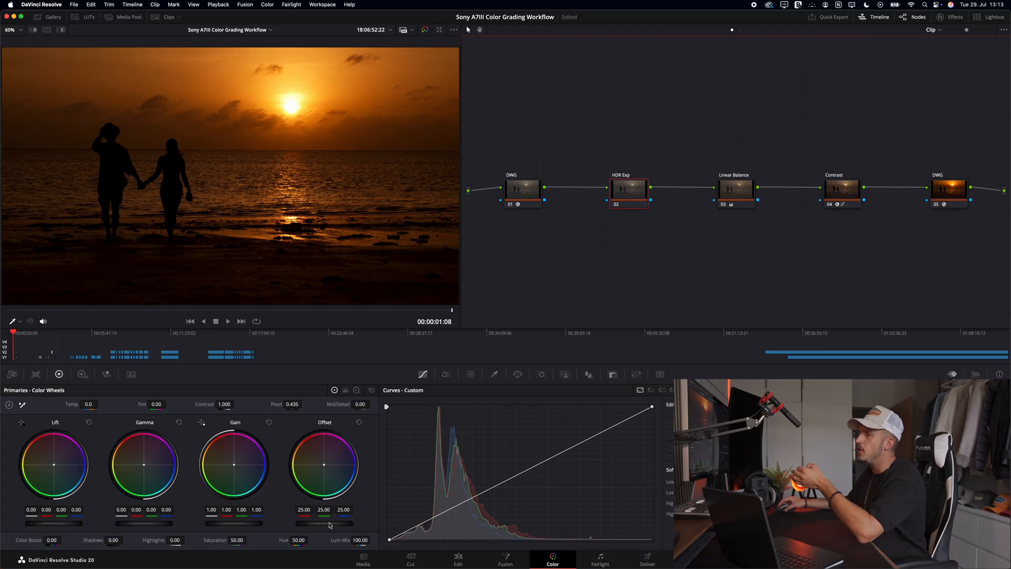
mouse_move(97, 382)
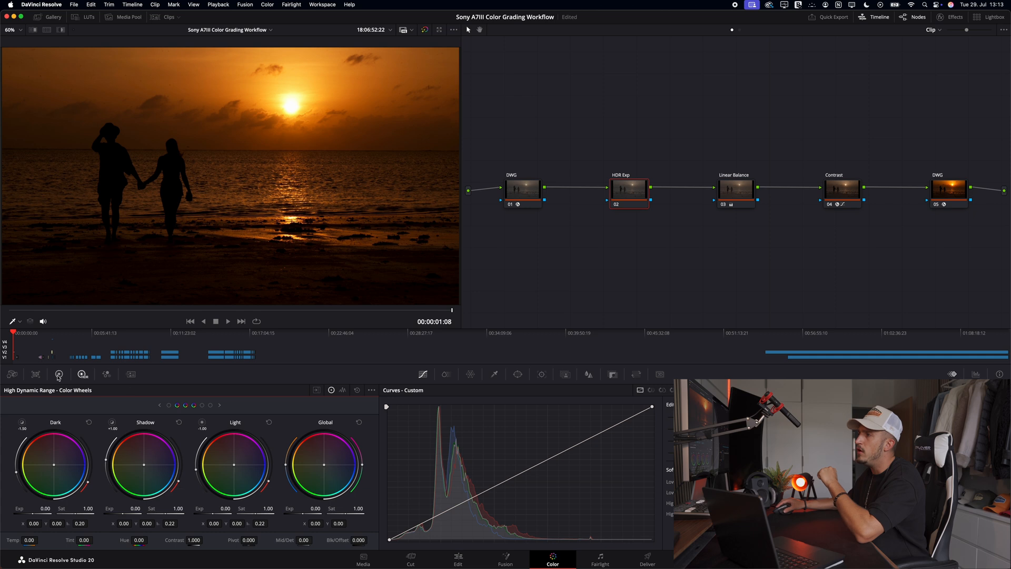
Drop the HDR Exp node's highlights to -22.00 and shadows to -4.00
click(58, 374)
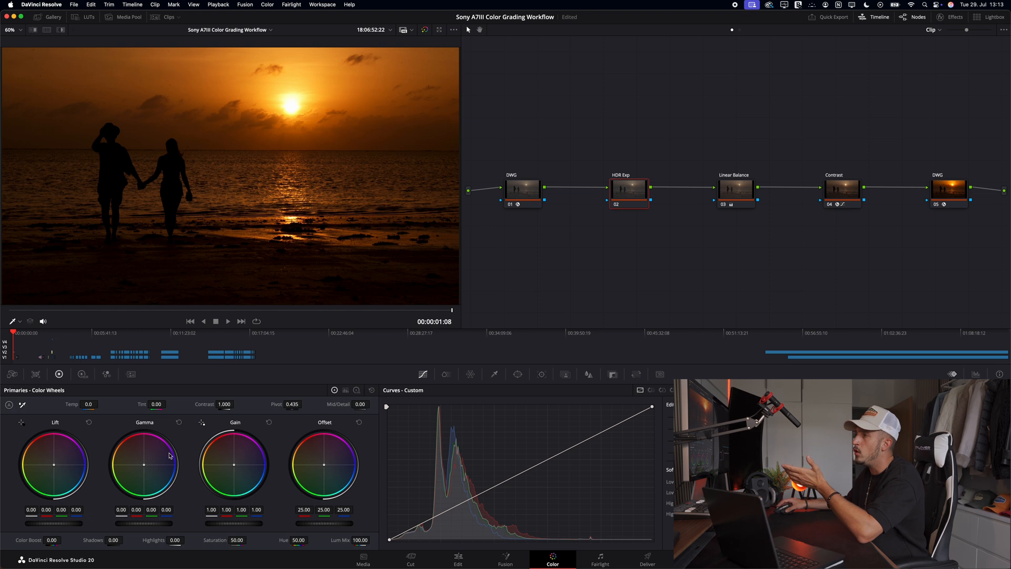
click(82, 374)
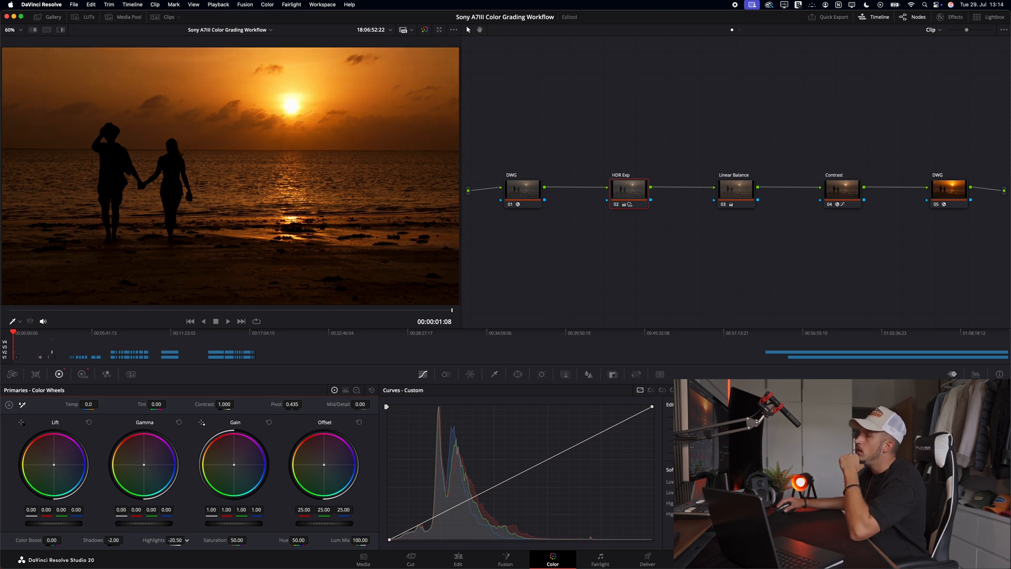
drag(178, 540, 161, 539)
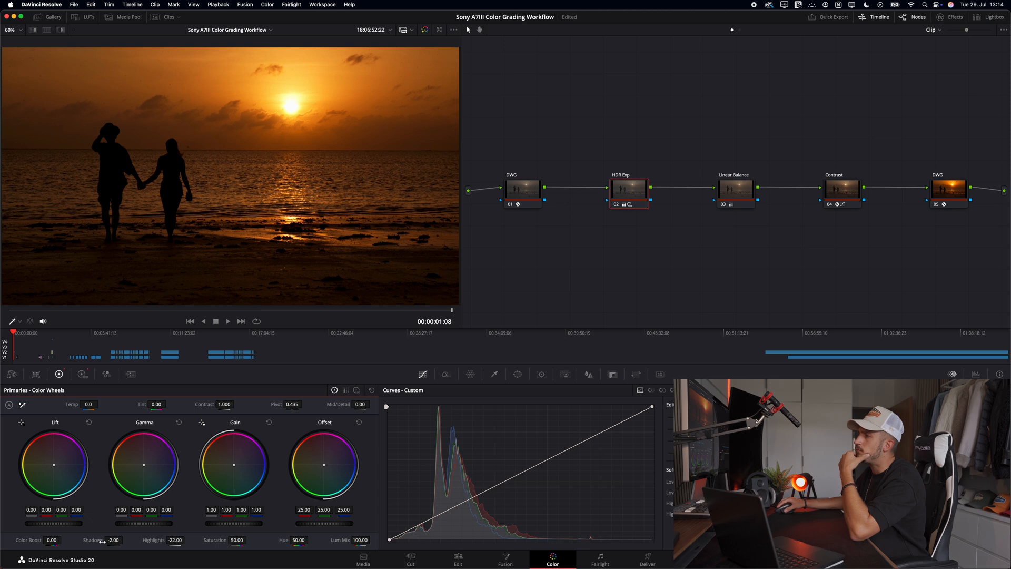
drag(113, 540, 103, 540)
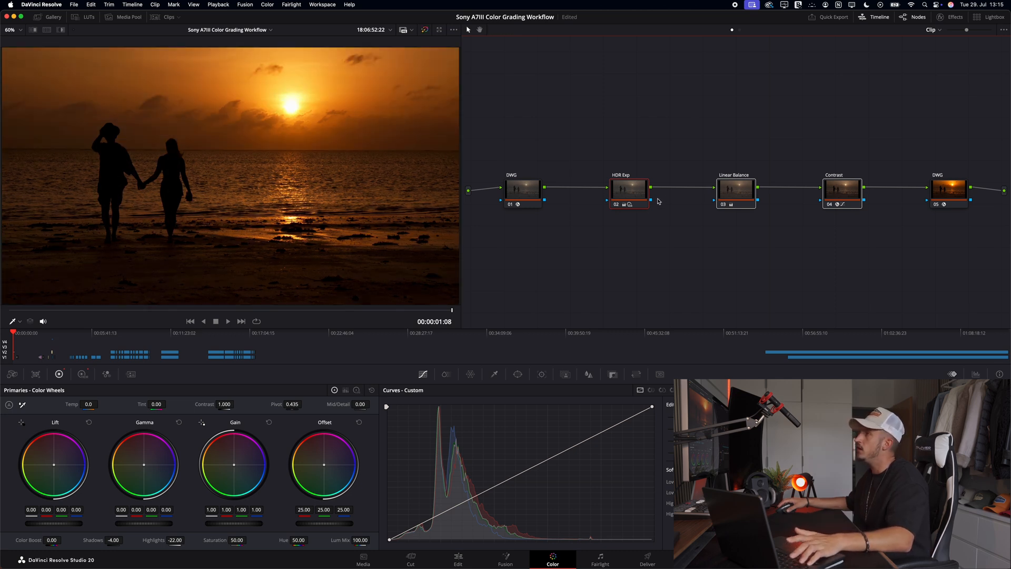
mouse_move(617, 222)
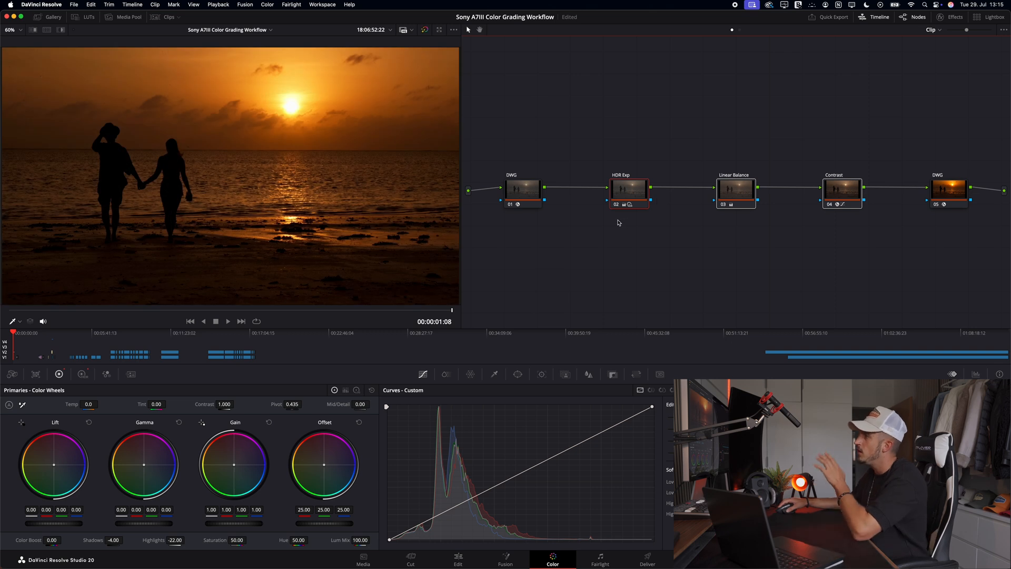
mouse_move(725, 255)
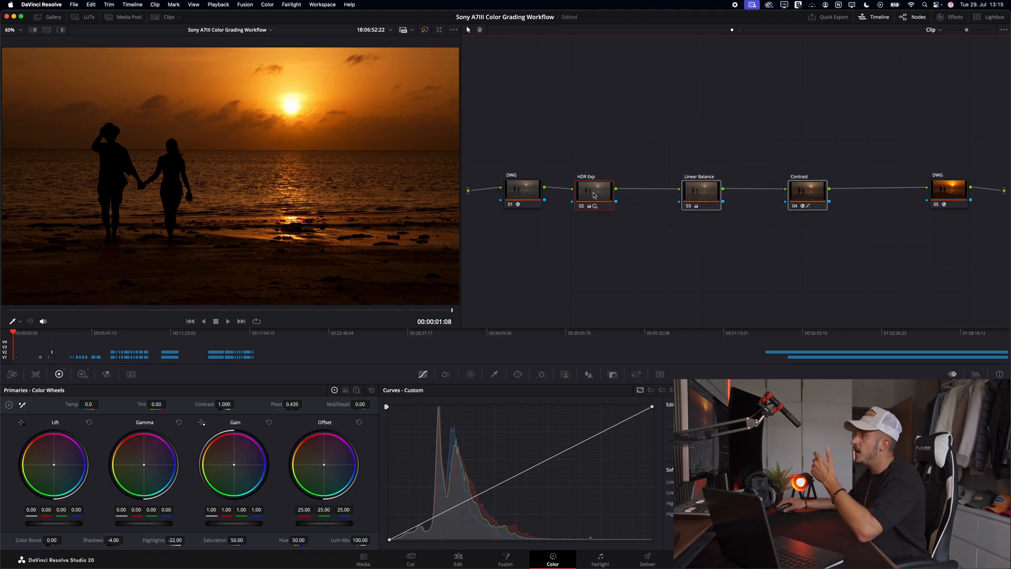
mouse_move(594, 194)
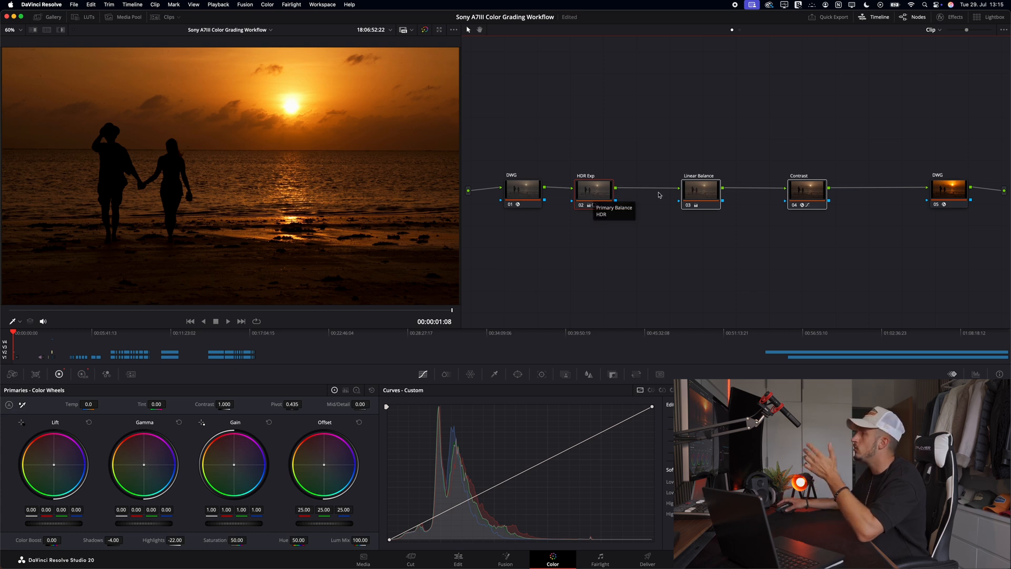
mouse_move(676, 202)
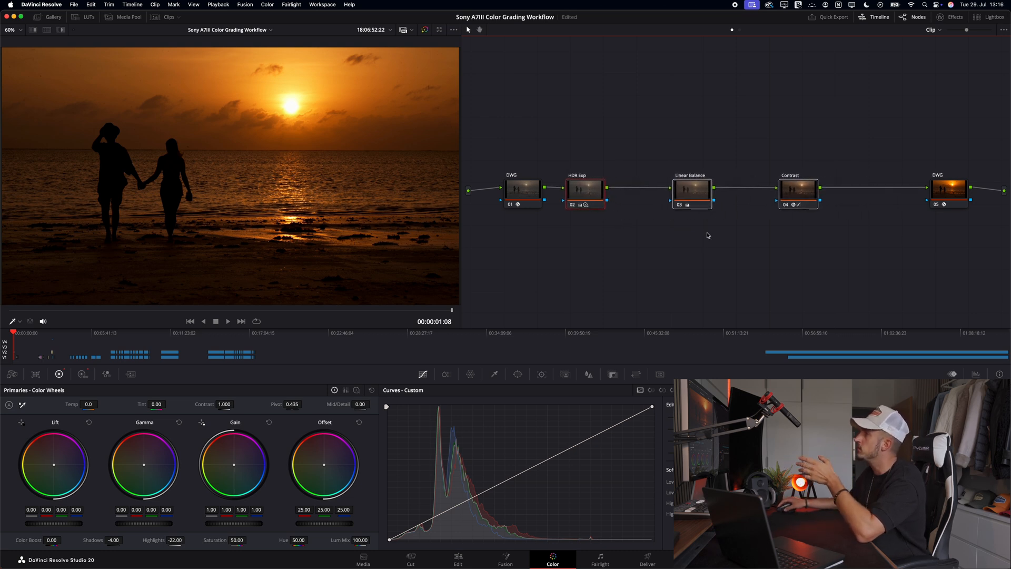
Insert a serial node labelled Sat after the Contrast node
click(798, 189)
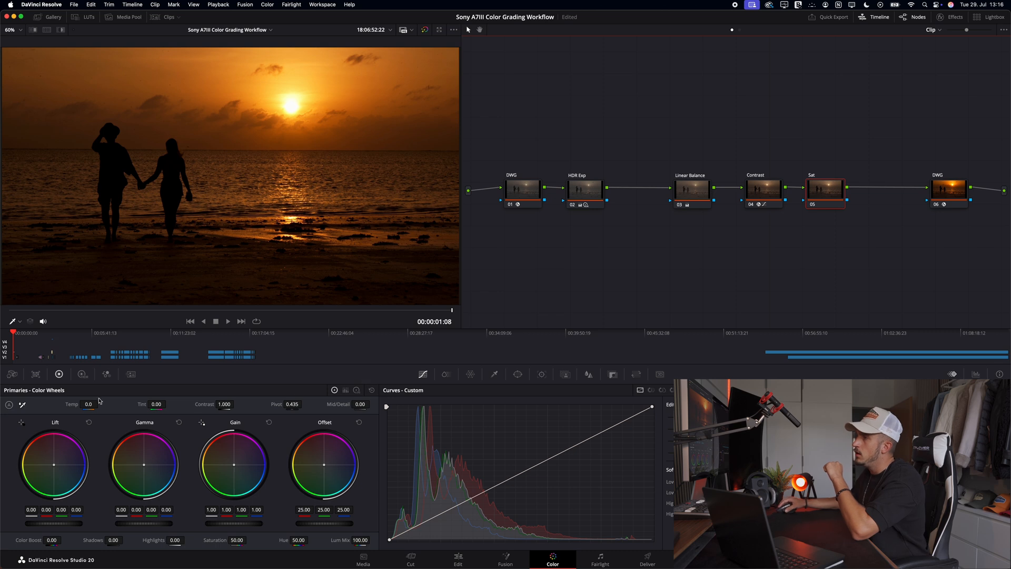
click(83, 374)
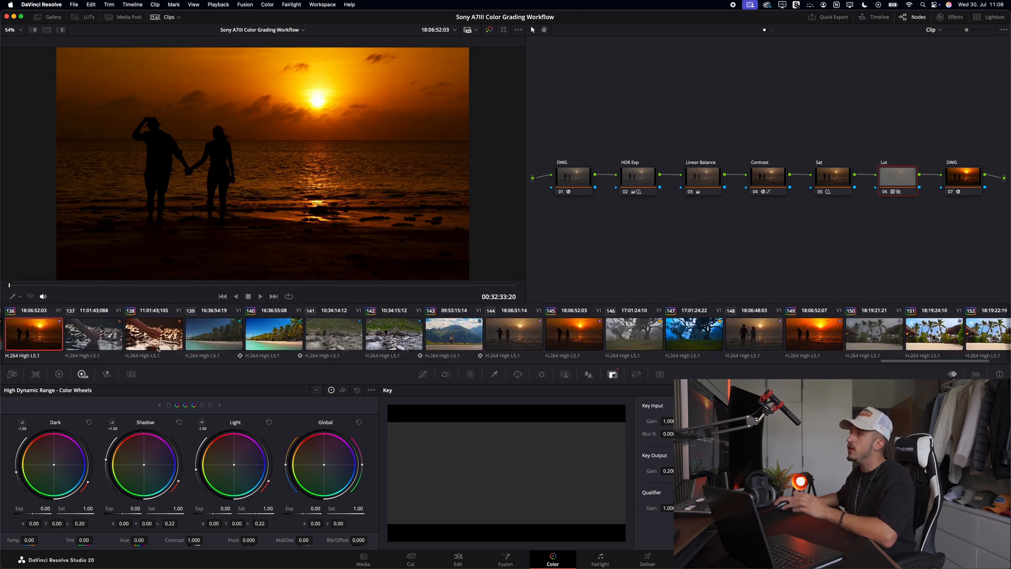
Select the palm-beach clip thumbnail to view its six-node grade
click(274, 334)
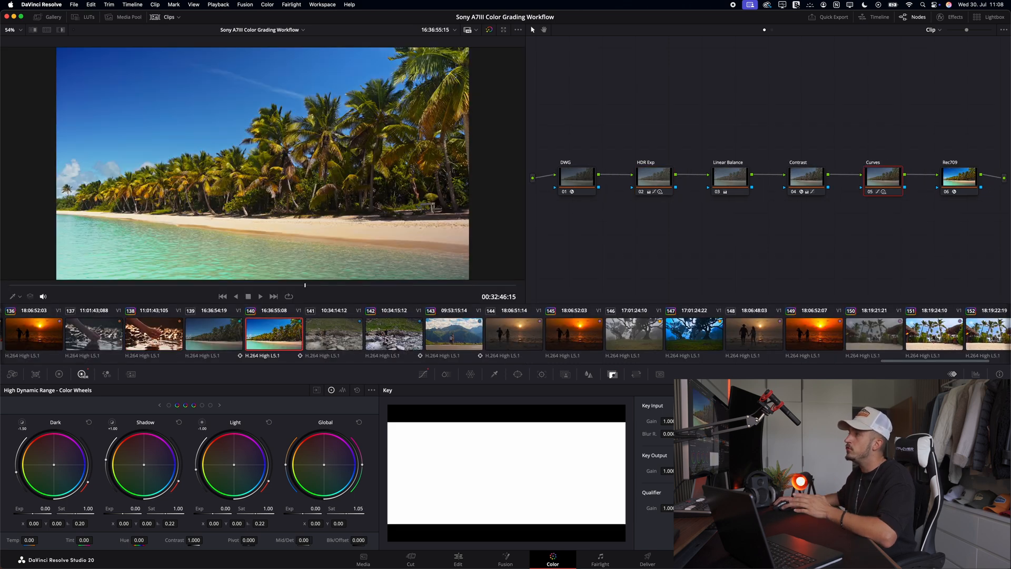